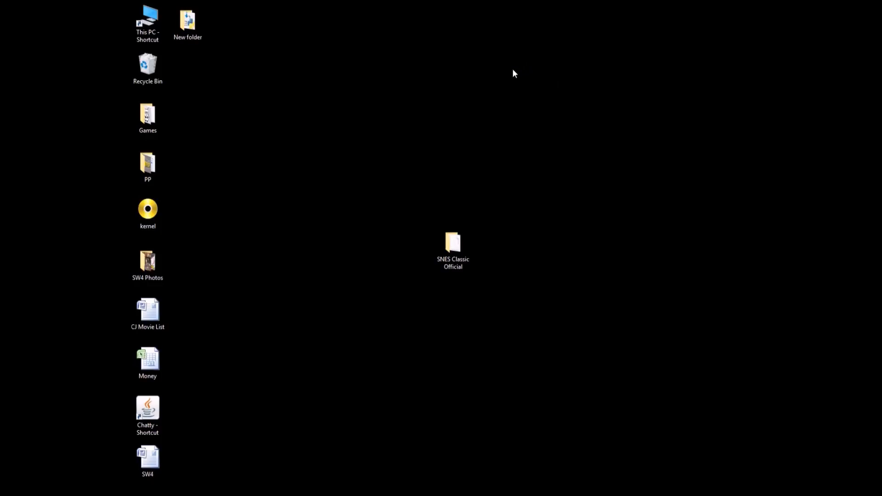
mouse_move(552, 269)
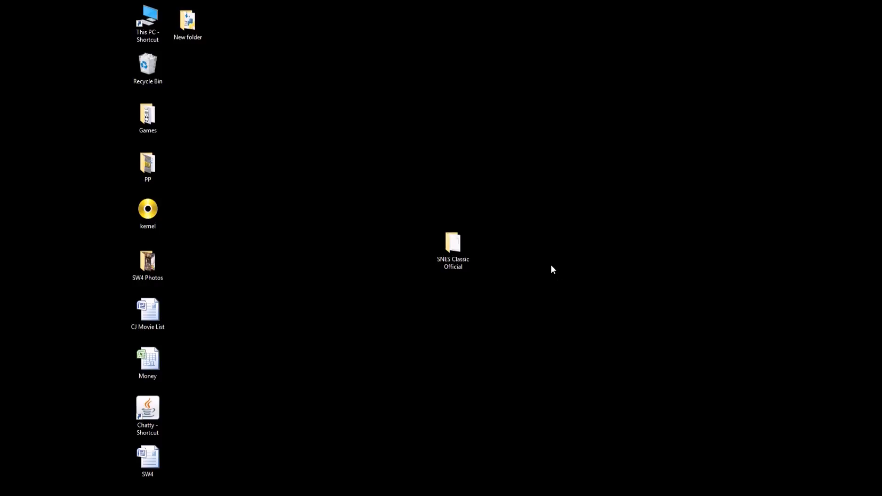
Open the SNES Classic Official folder in File Explorer
click(453, 247)
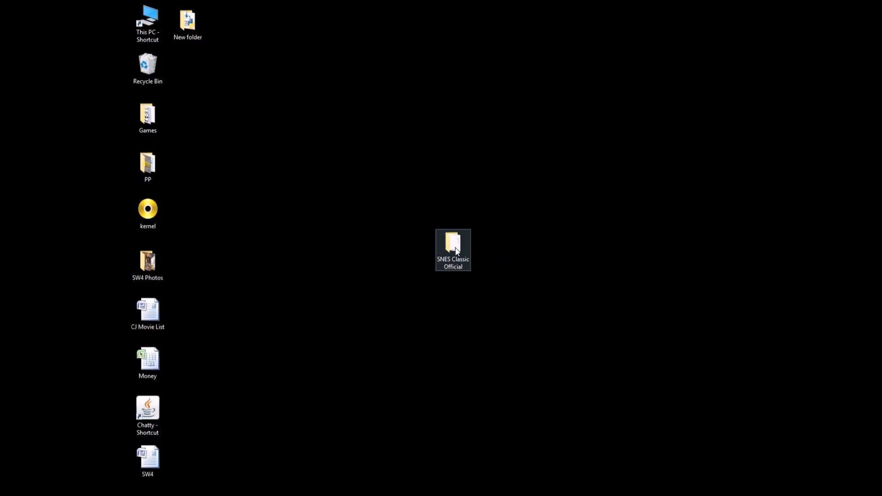
double_click(453, 246)
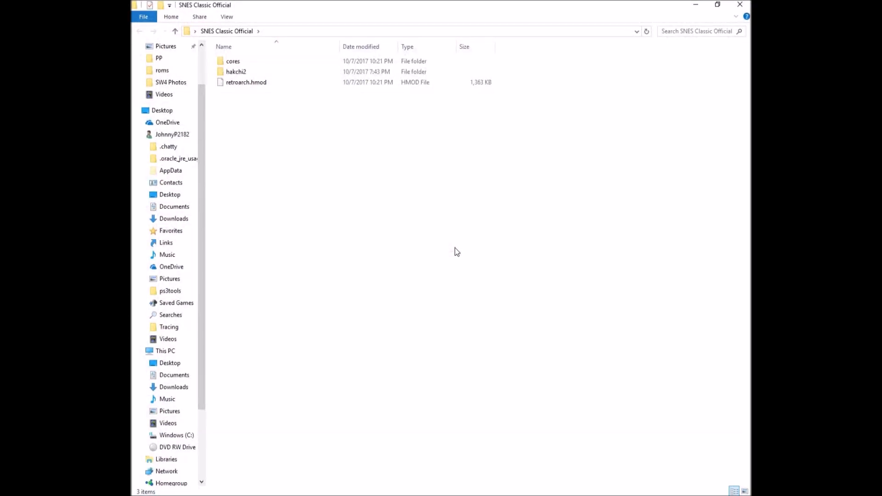
mouse_move(469, 246)
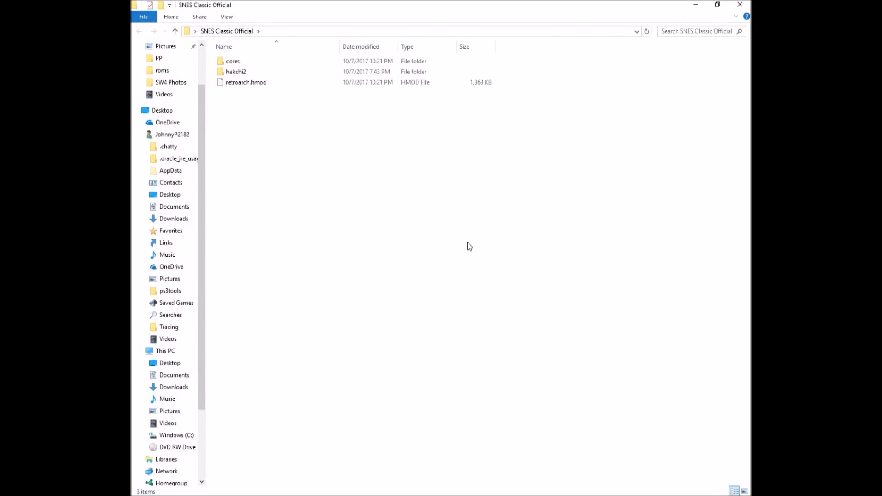
mouse_move(241, 94)
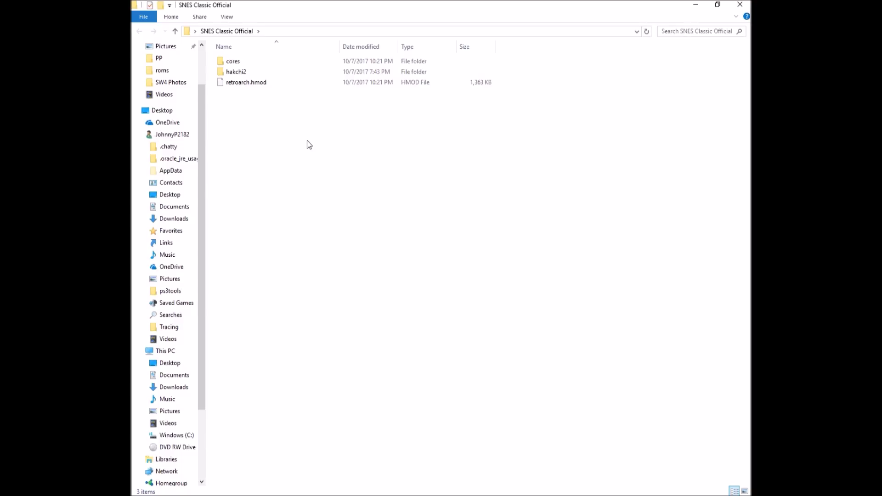
mouse_move(574, 157)
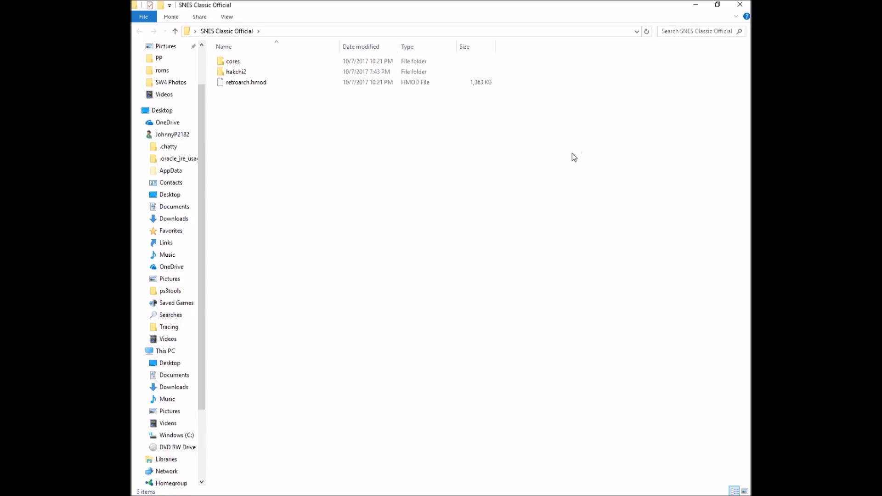
mouse_move(556, 177)
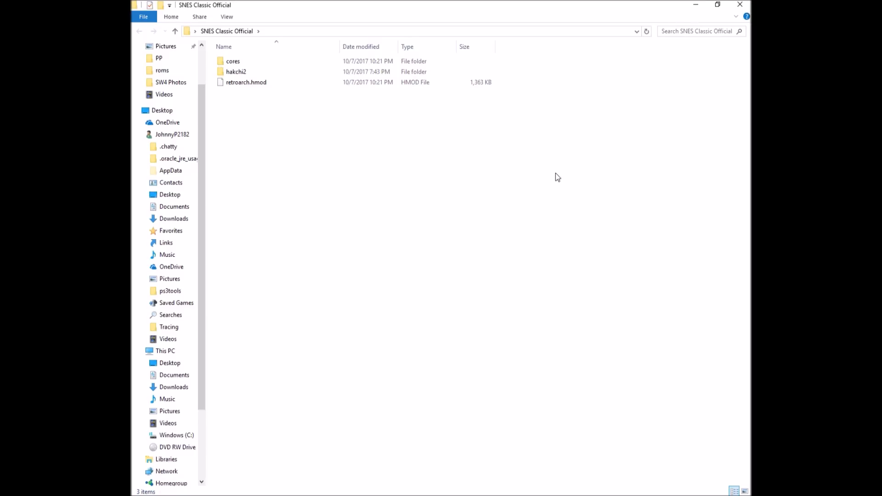
mouse_move(527, 178)
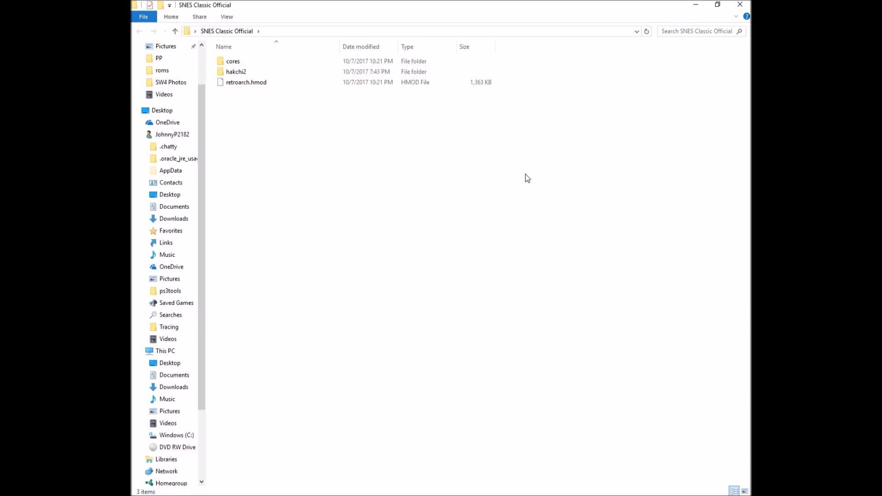
mouse_move(392, 203)
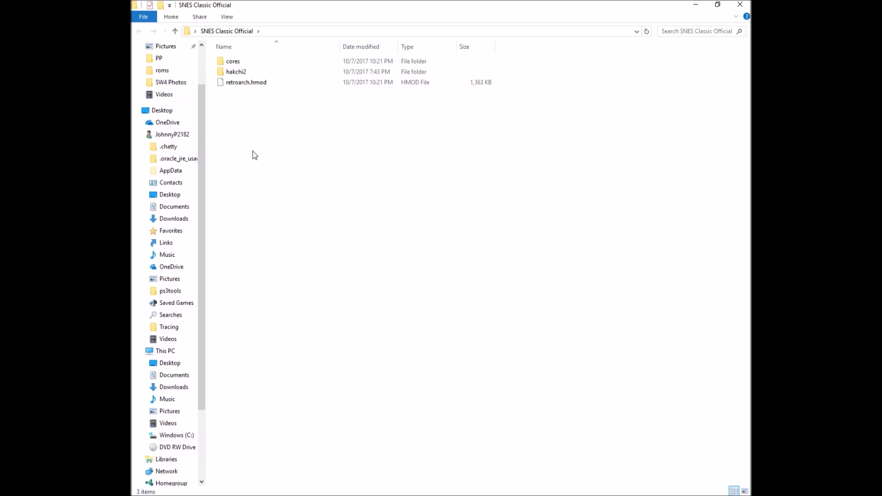
mouse_move(236, 72)
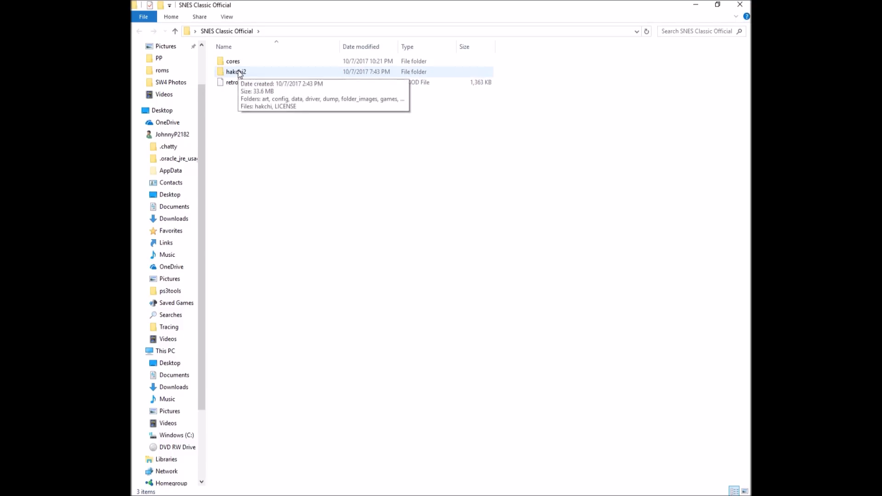
Open the hakchi2 folder and select the hakchi application
click(232, 60)
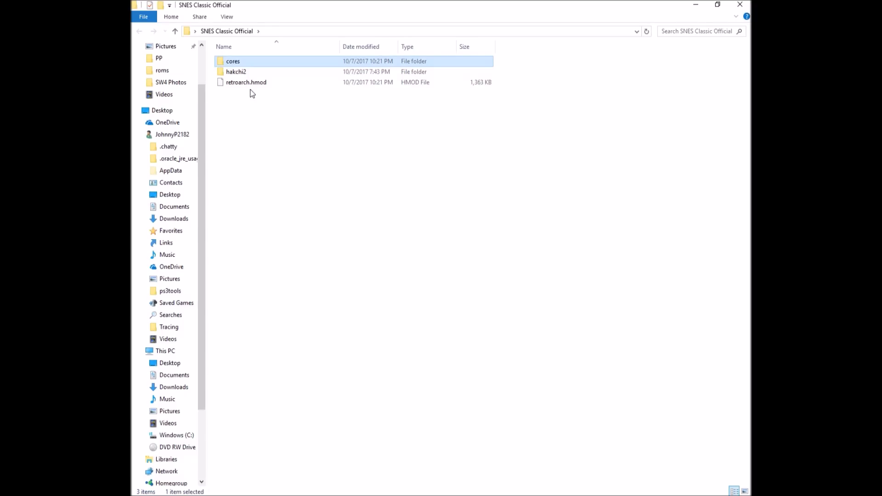
click(237, 72)
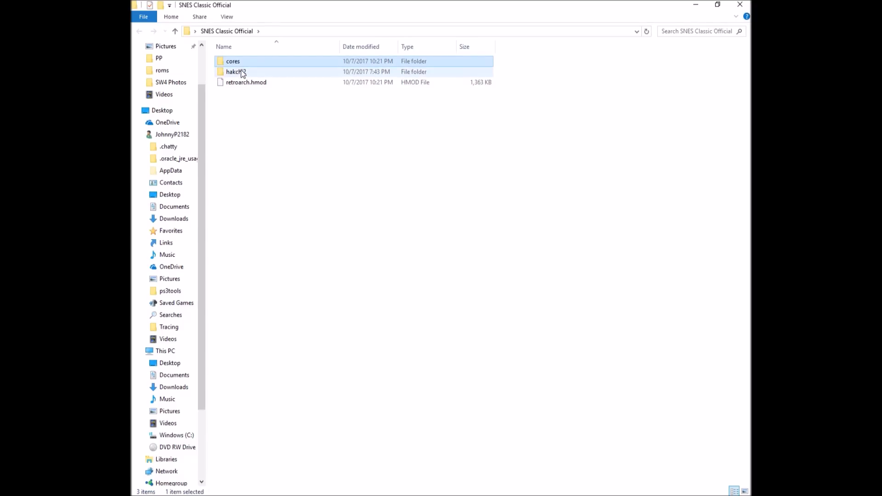
double_click(236, 72)
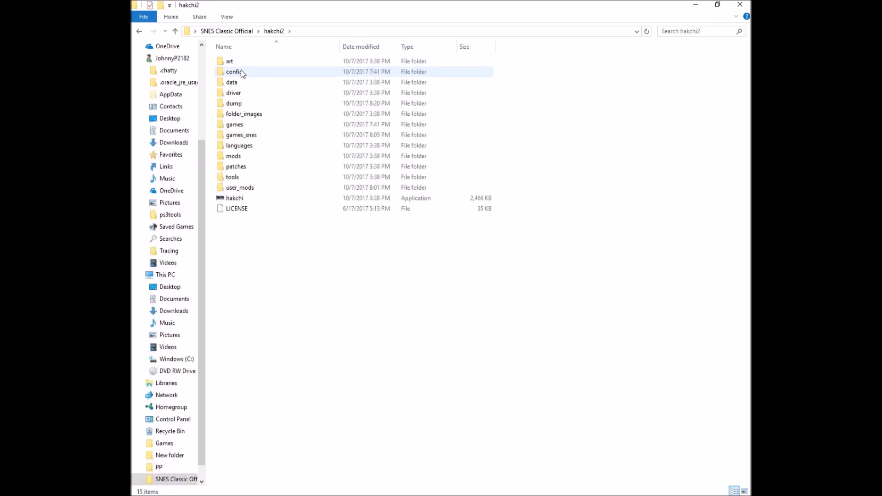
click(234, 197)
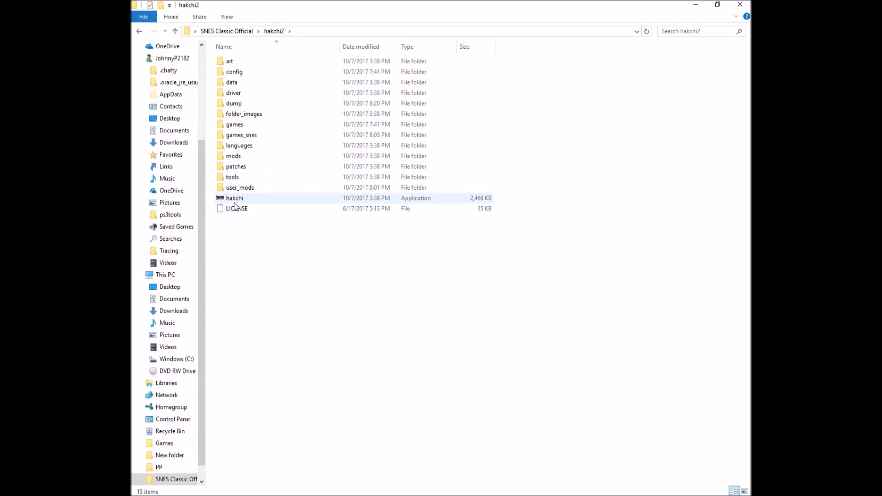
mouse_move(234, 198)
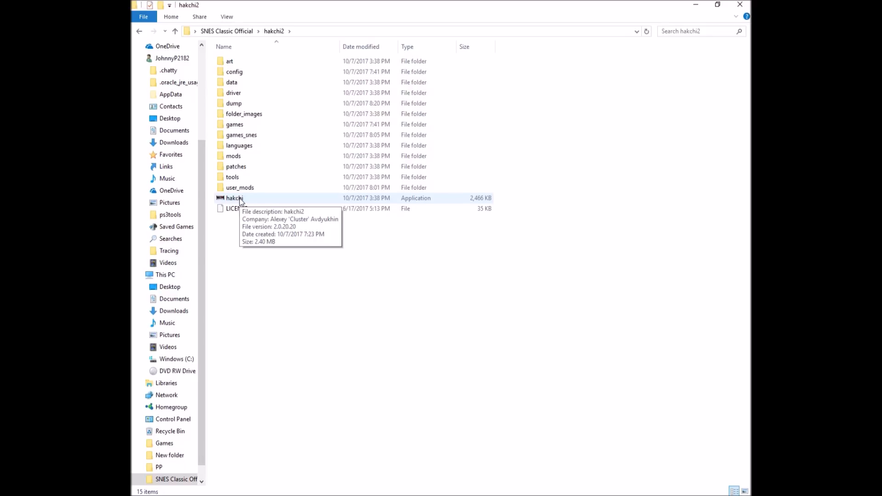
Launch hakchi2 and bring up the Kernel menu
double_click(234, 199)
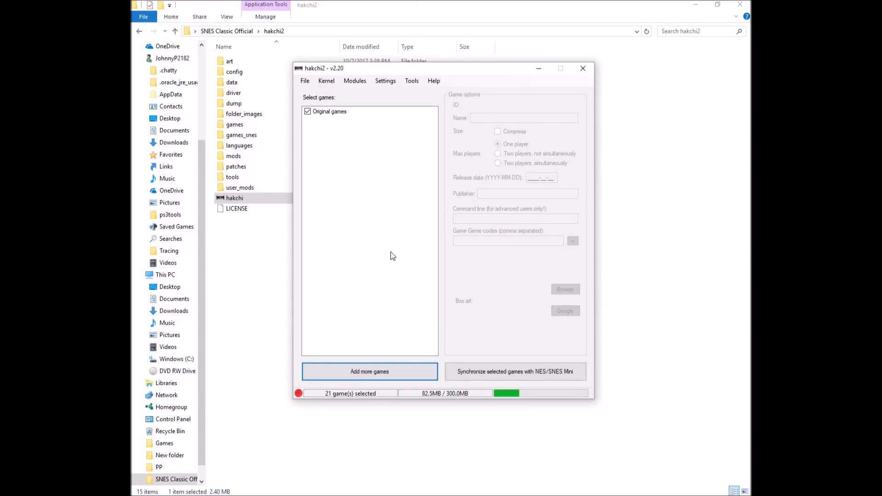
mouse_move(366, 145)
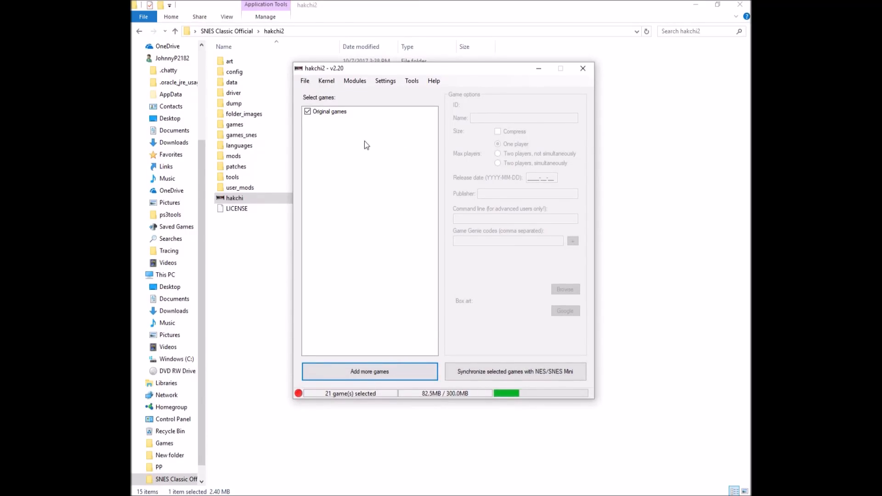
click(326, 81)
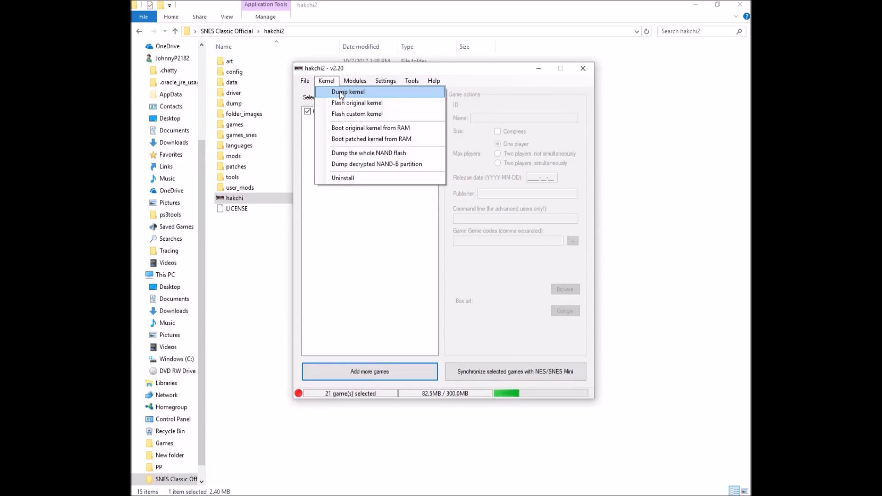
Dump the console's original kernel, confirming the prompt
click(348, 92)
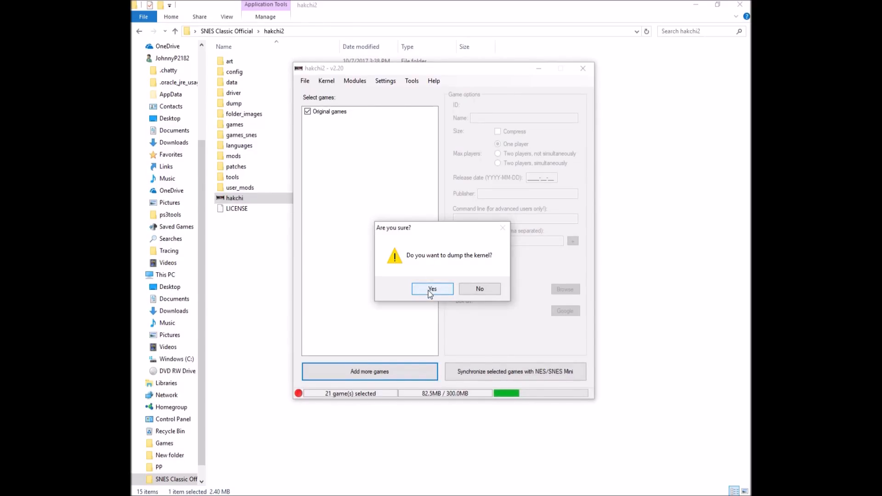
click(432, 289)
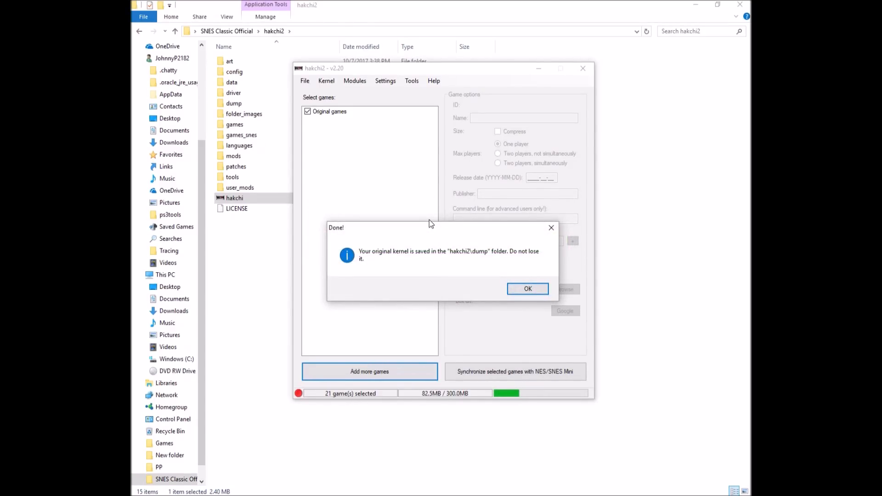
mouse_move(462, 264)
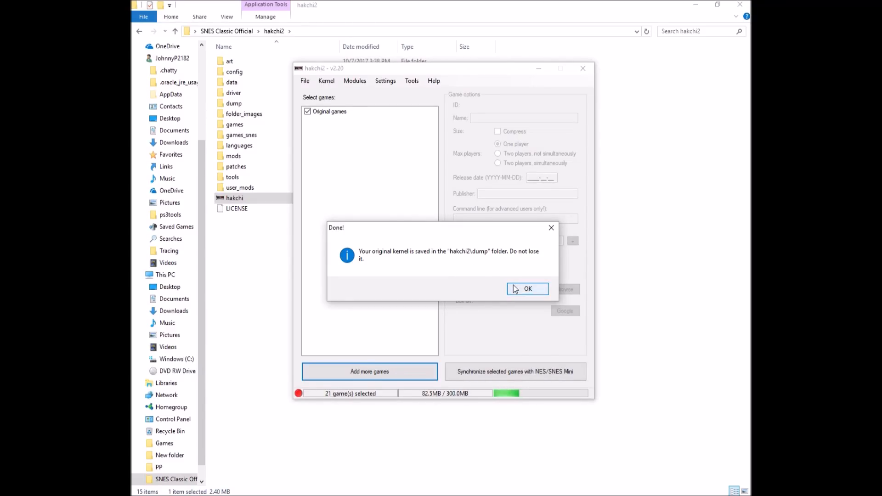
Check the dump folder holds kernel_snes, then return to the hakchi2 window
click(528, 288)
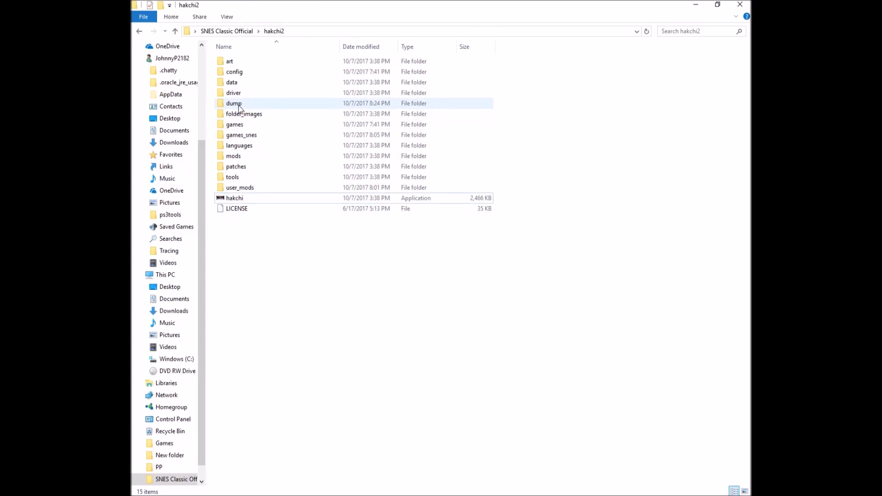
double_click(233, 103)
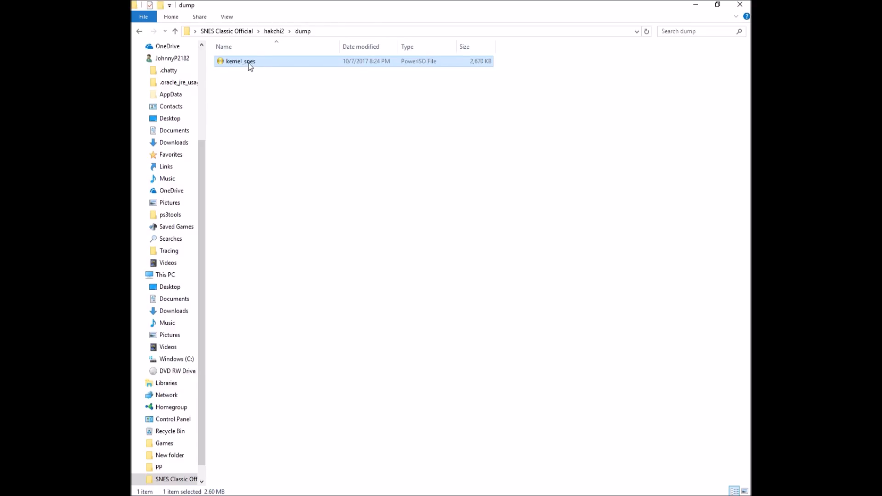
mouse_move(257, 64)
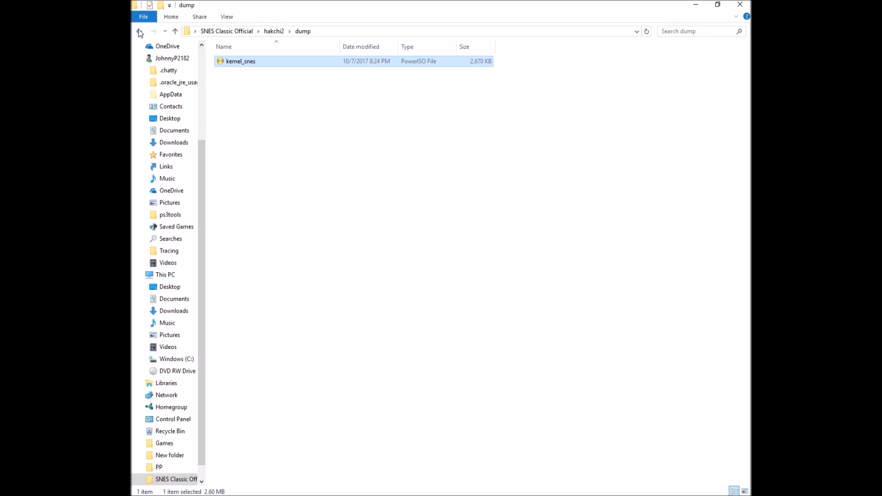
click(139, 31)
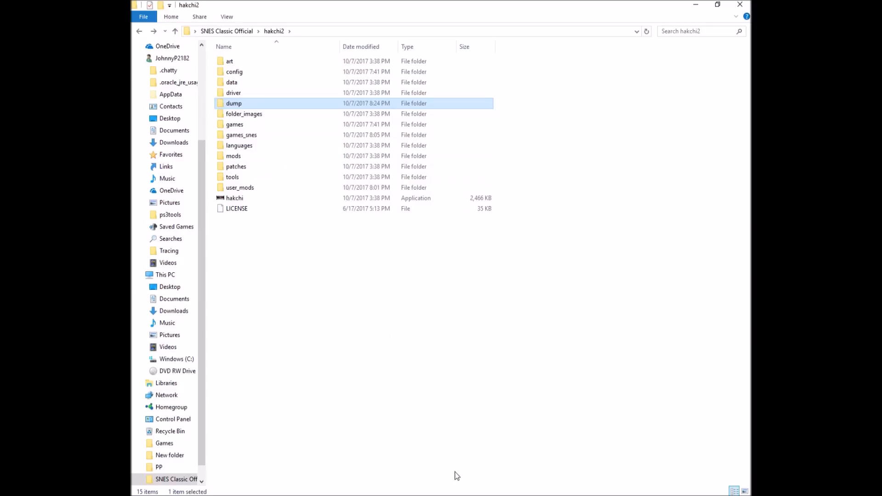
double_click(234, 198)
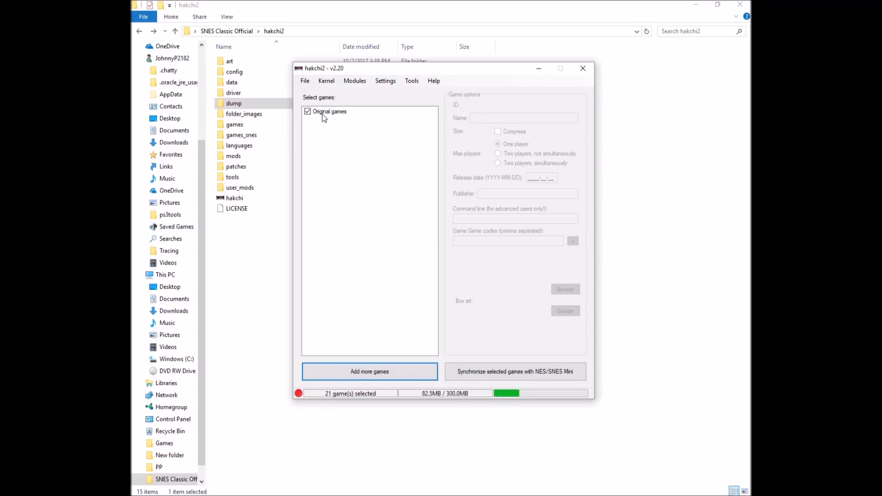
Hide Kirby's Dream Course and F-ZERO from the default games, leaving 19 selected
click(329, 111)
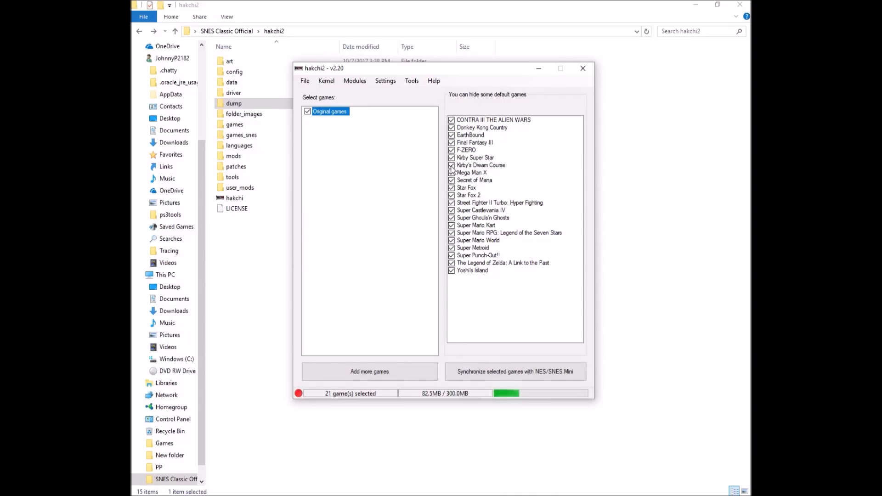
click(451, 166)
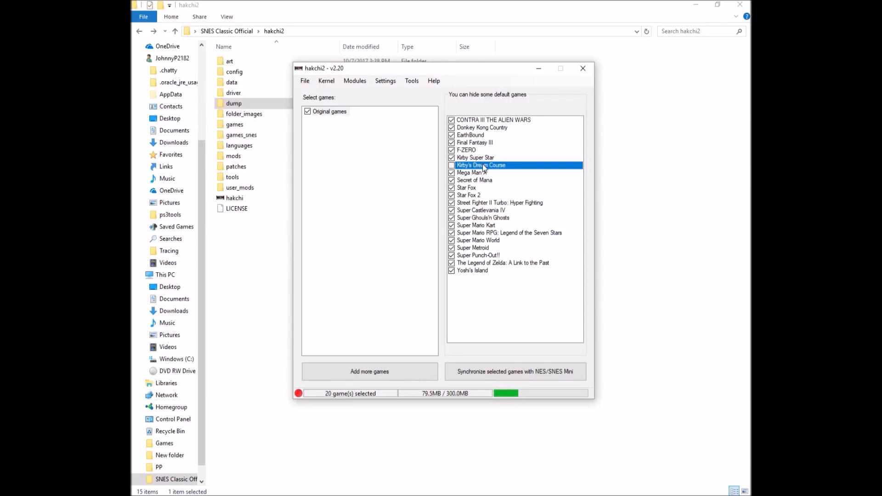
click(451, 149)
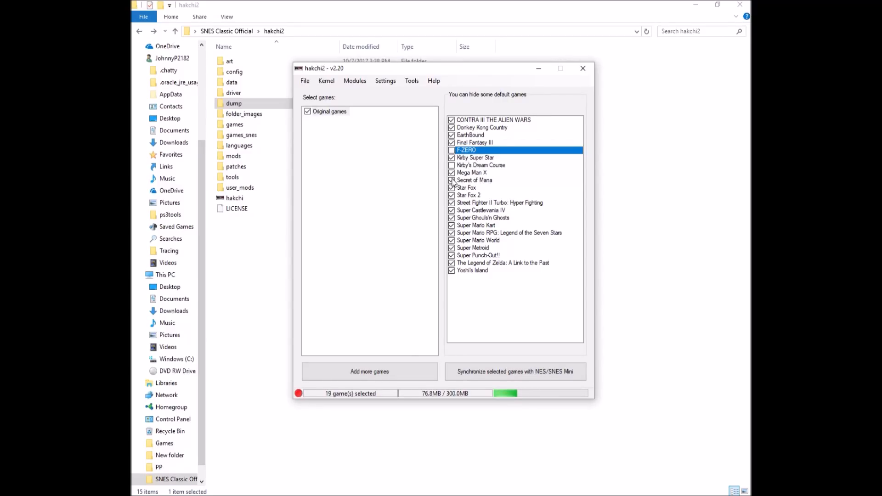
Toggle Star Fox off and back on, then leave the default games view
click(474, 180)
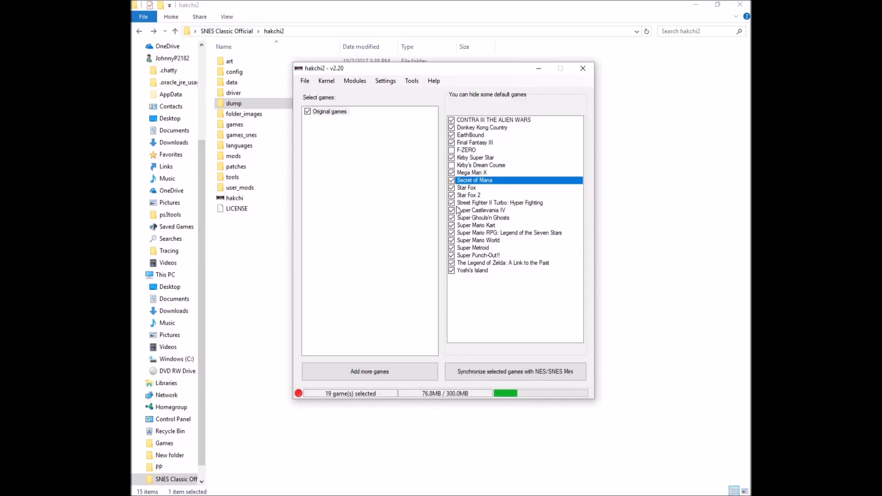
click(451, 188)
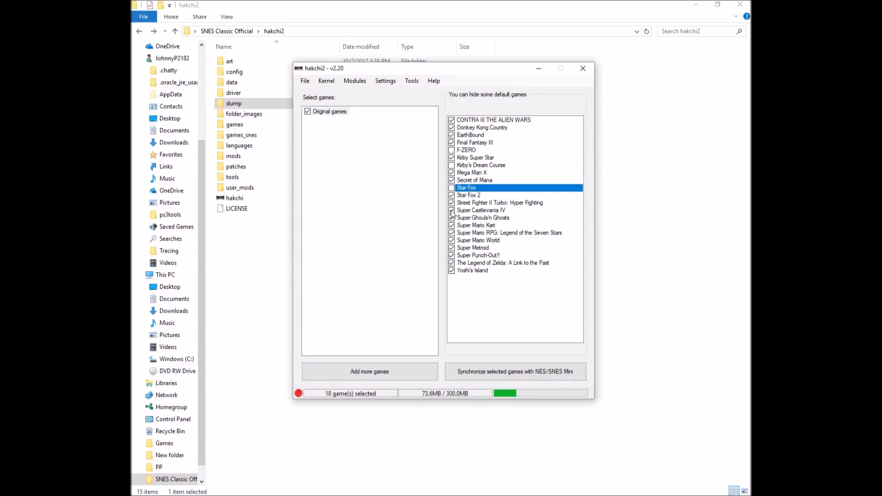
click(451, 188)
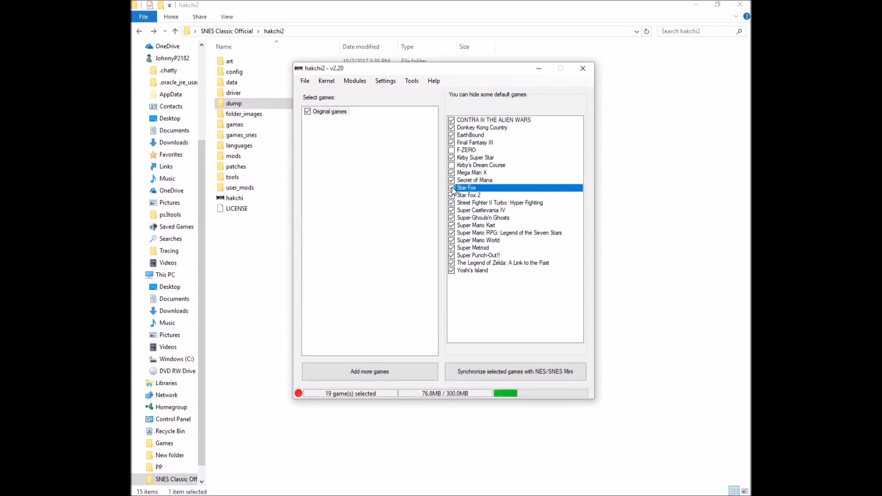
click(451, 187)
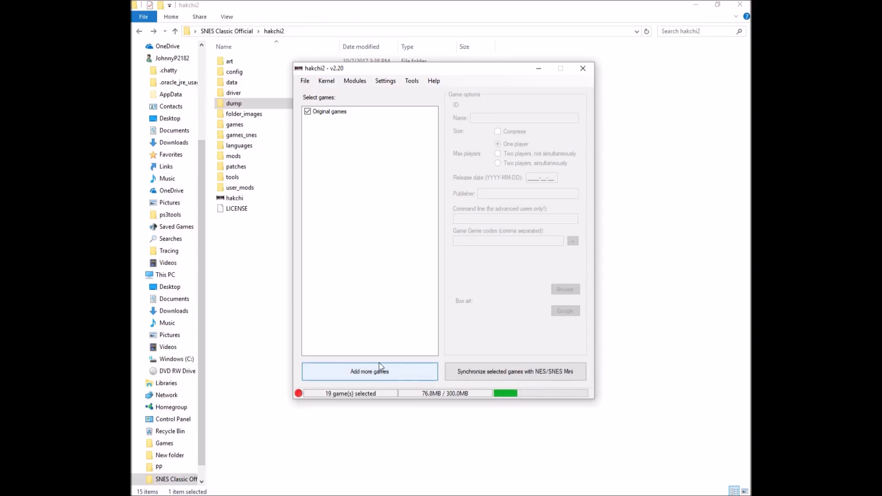
Start adding games and browse to the Emulators > SNES Emu > Roms folder
click(369, 371)
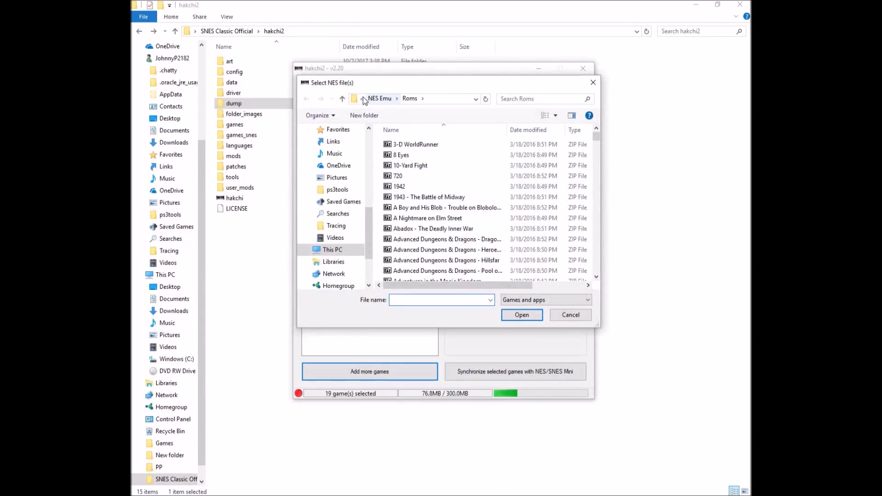
click(397, 98)
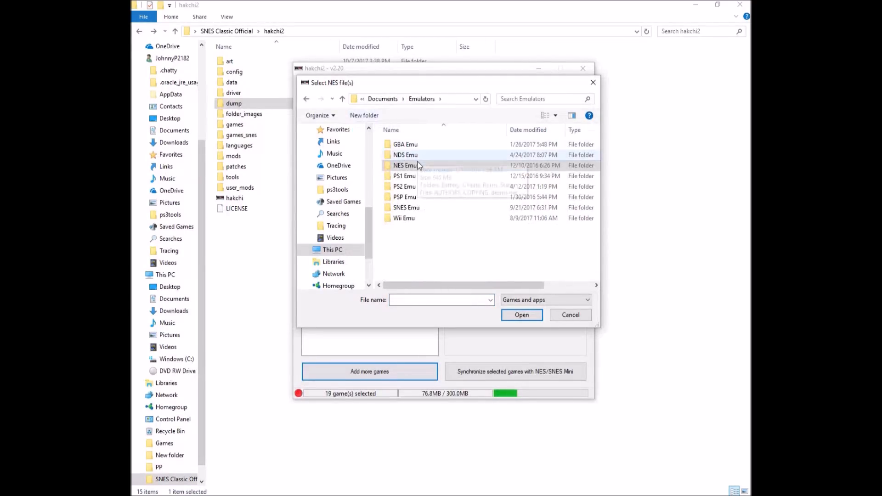
double_click(406, 207)
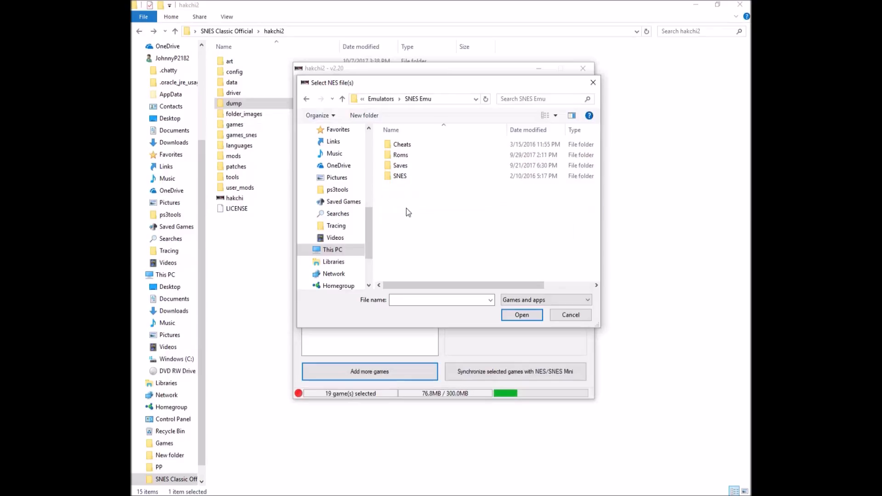
double_click(399, 176)
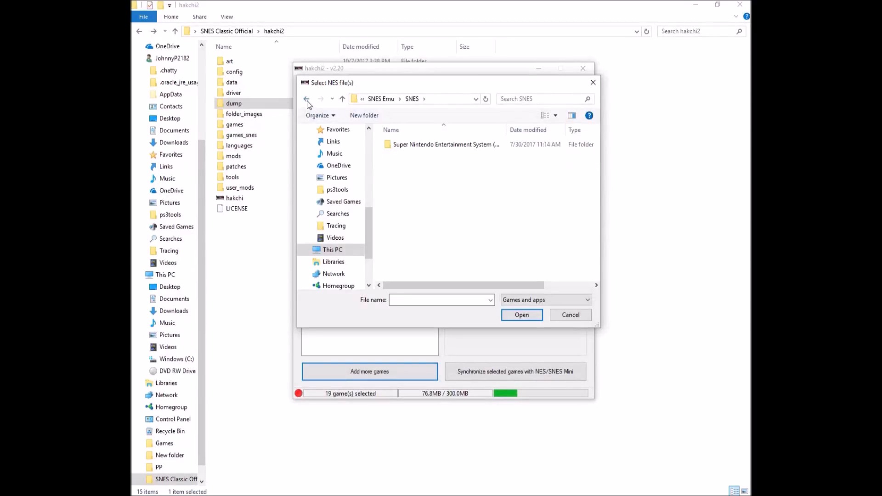
double_click(443, 144)
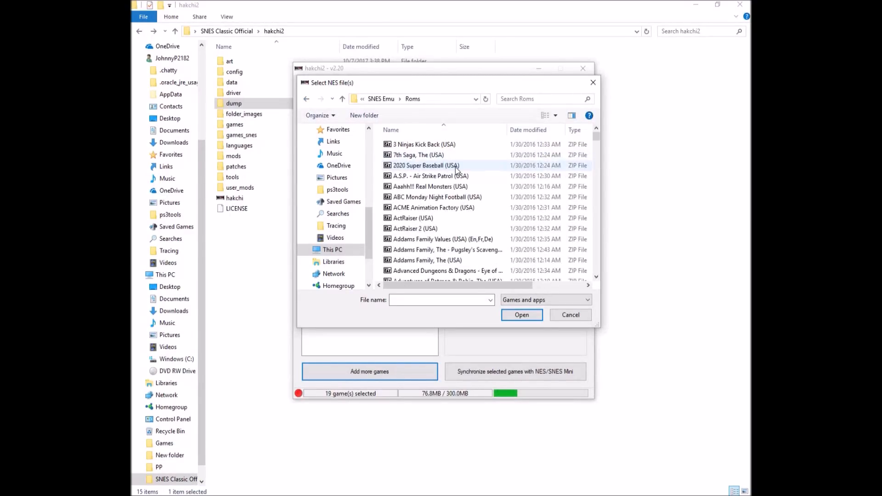
Add five SNES ROMs (Aladdin, Alien 3, Art of Fighting, Bassin's Black Bass, Batman), making 24 games
scroll(down, 3)
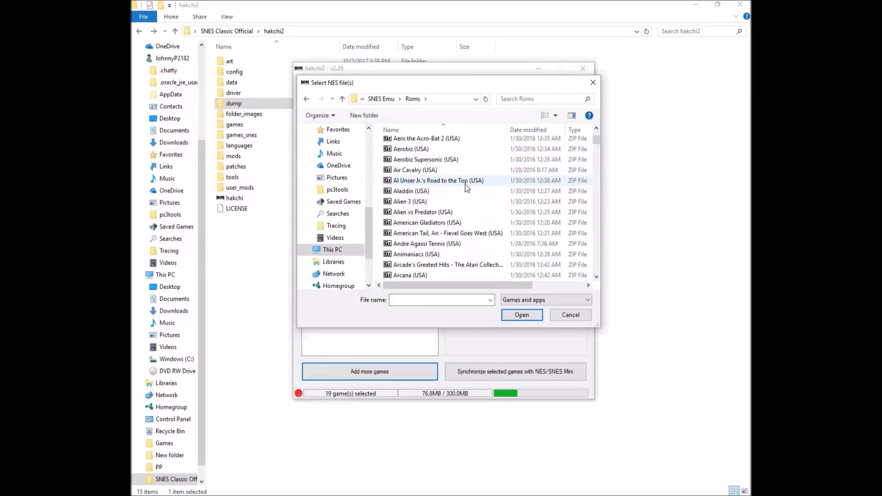
click(407, 201)
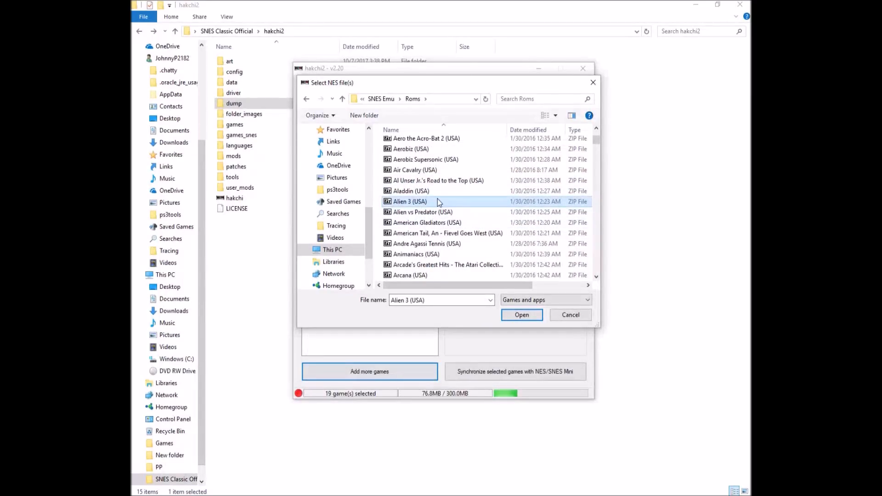
click(413, 191)
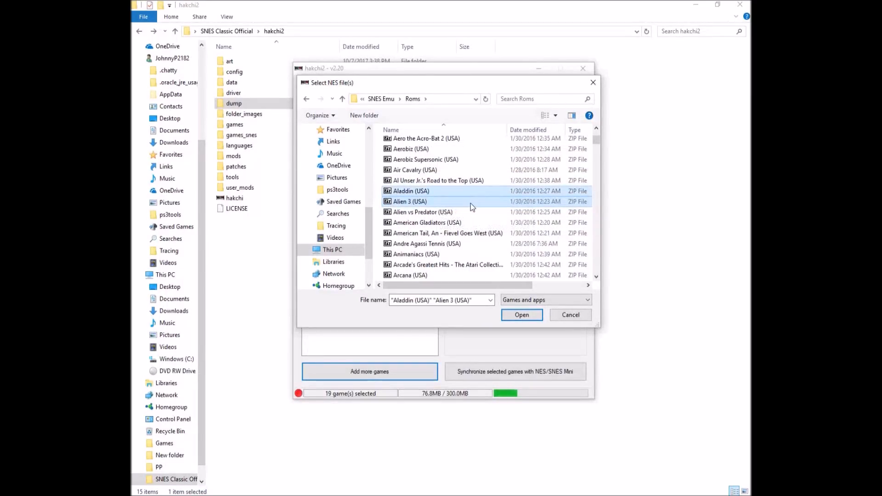
scroll(down, 3)
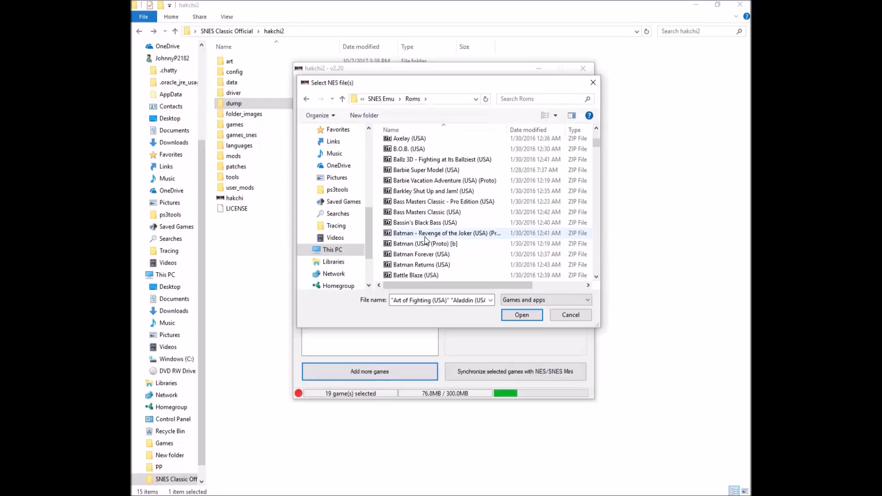
click(444, 233)
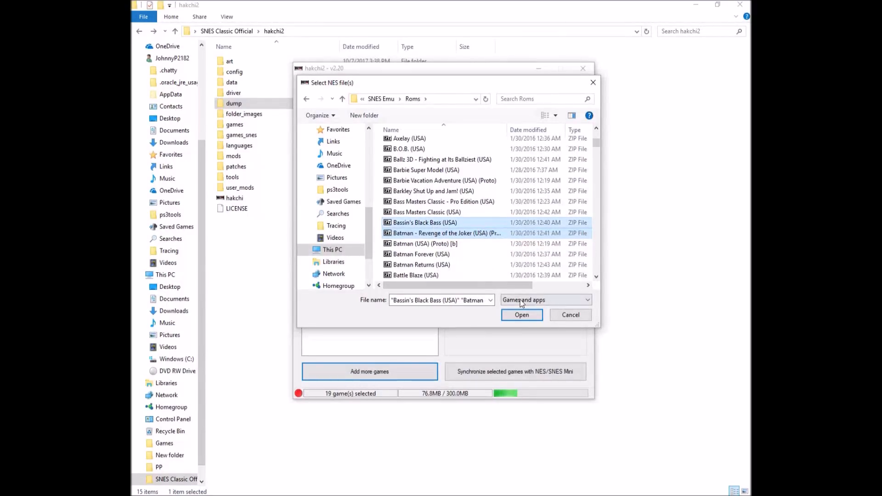
click(521, 314)
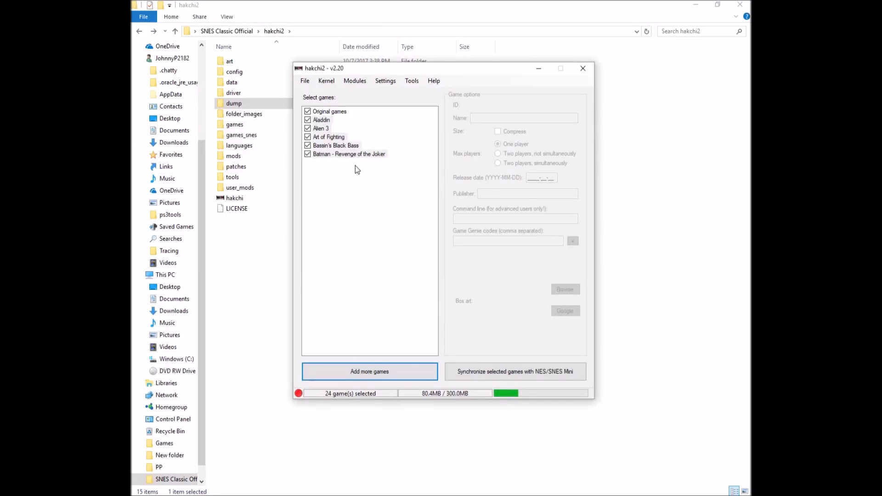
Show Aladdin's game options and toggle Compress off and back on (697KB)
click(336, 145)
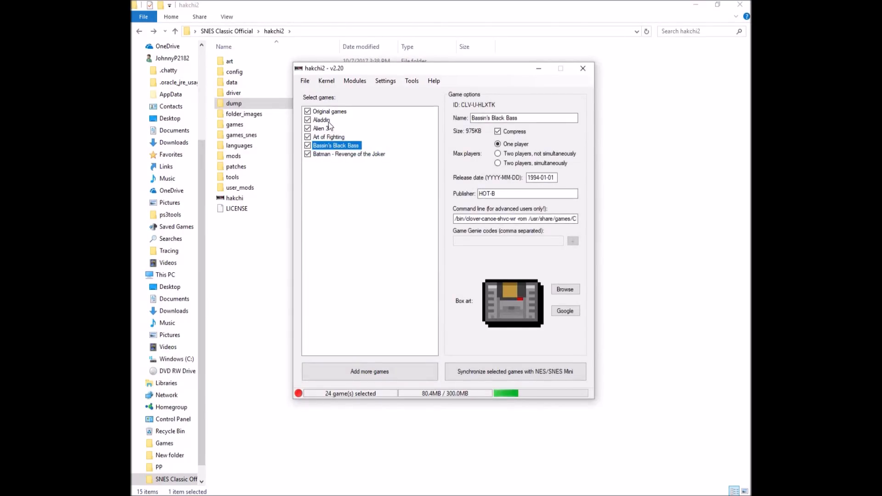
click(322, 119)
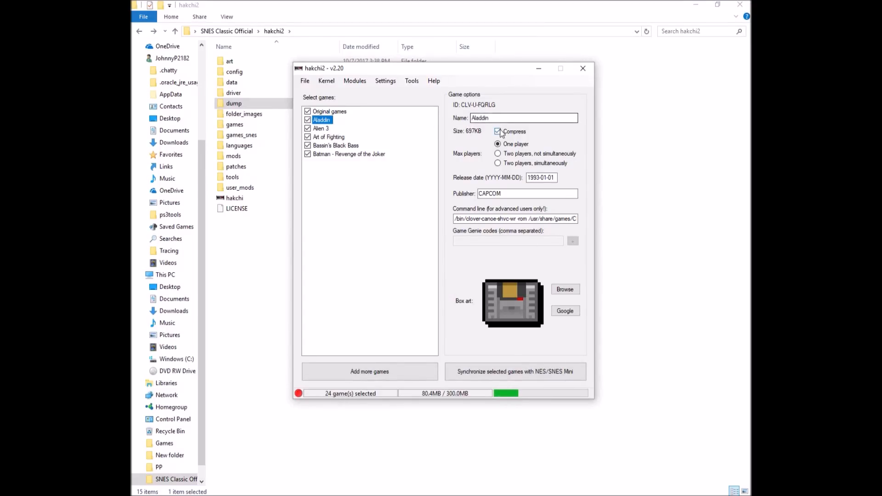
click(497, 132)
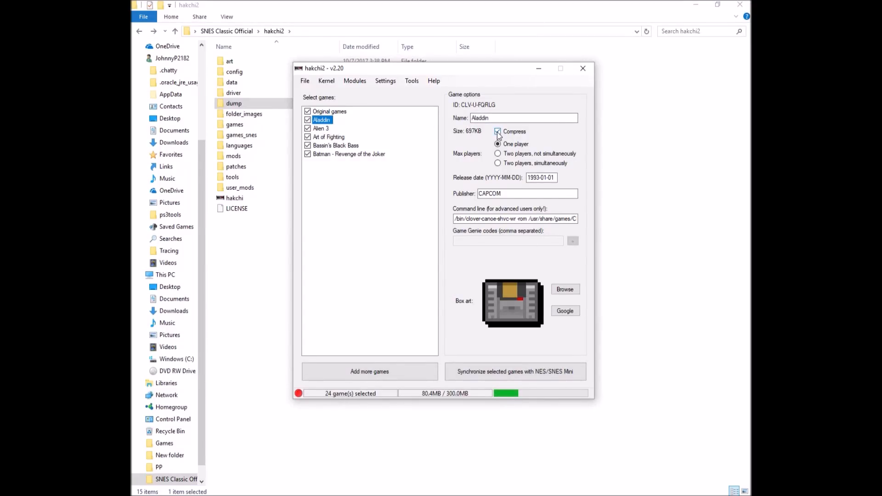
click(497, 132)
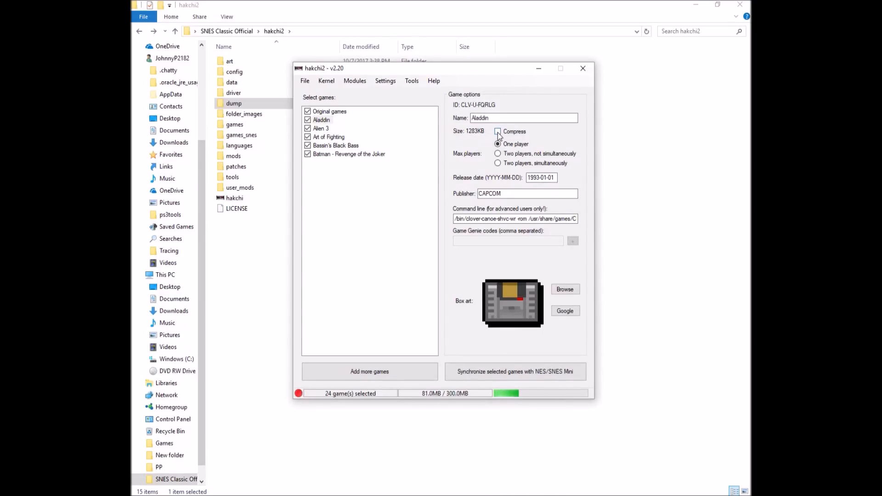
click(497, 132)
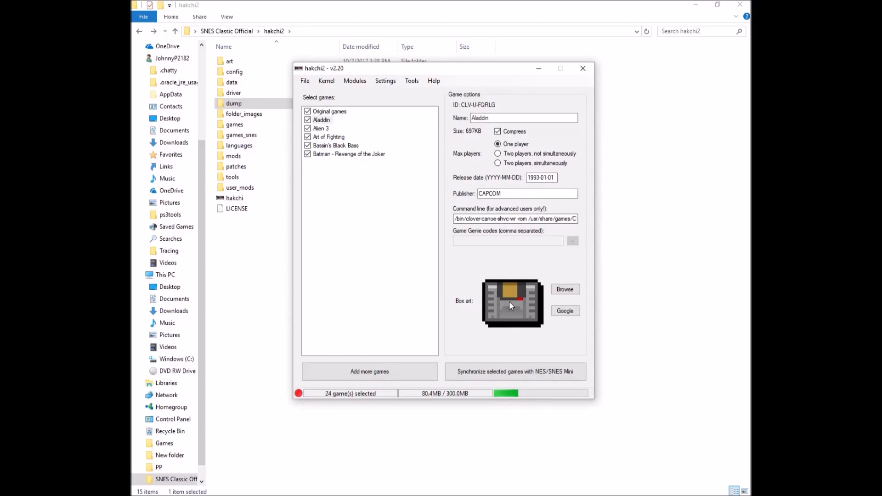
Fetch Google box art for Aladdin, Alien 3, Art of Fighting and Bassin's Black Bass
click(564, 311)
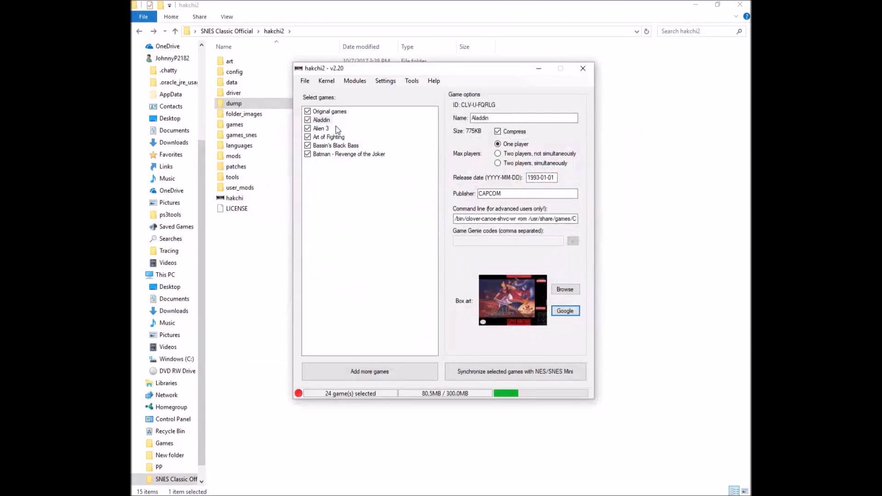
click(563, 311)
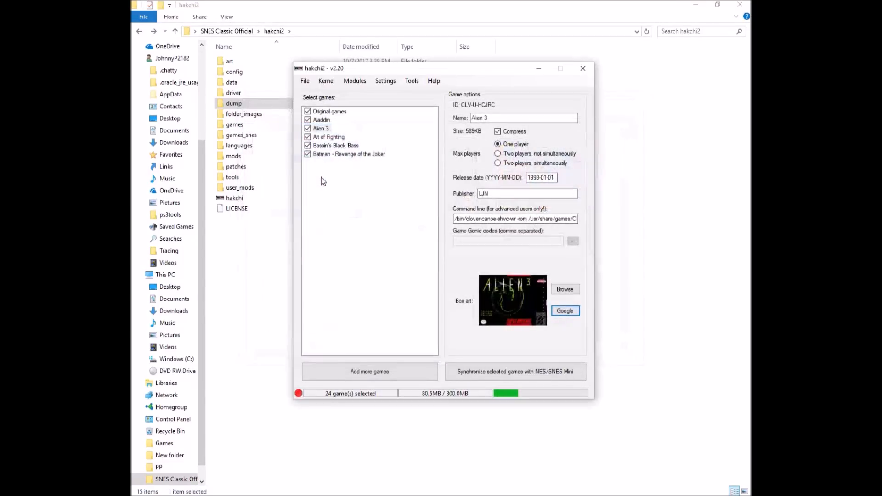
click(565, 311)
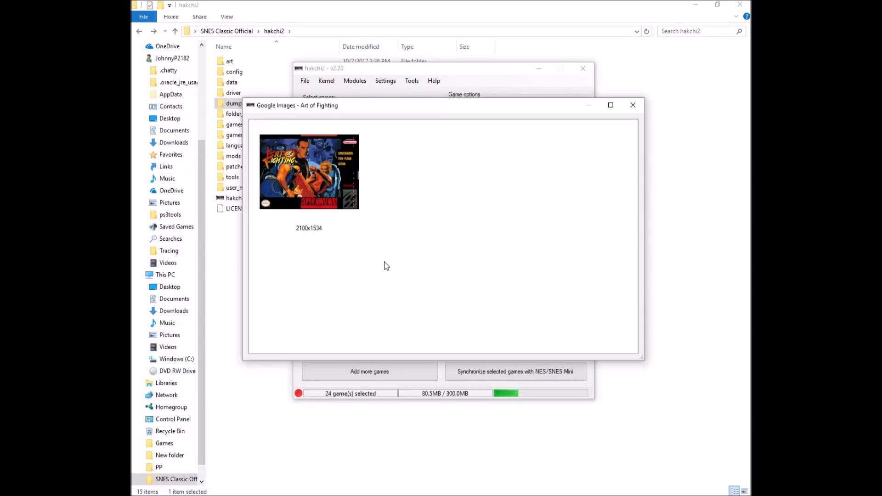
click(632, 105)
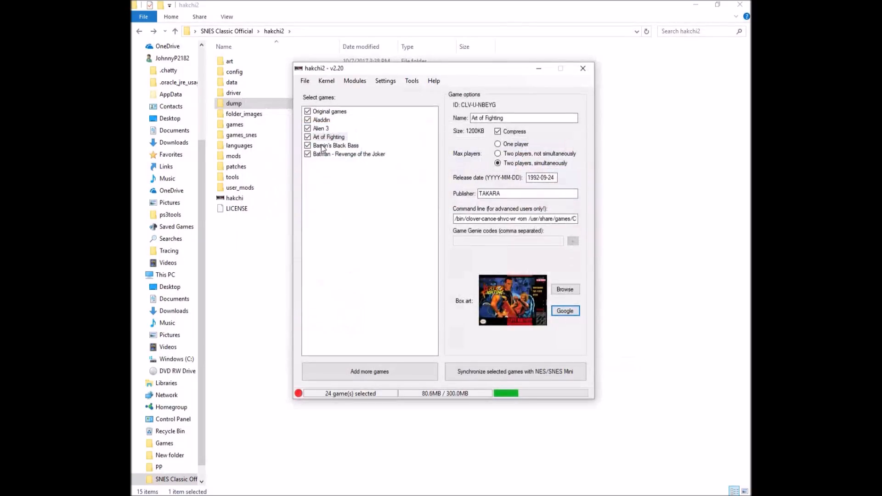
click(565, 311)
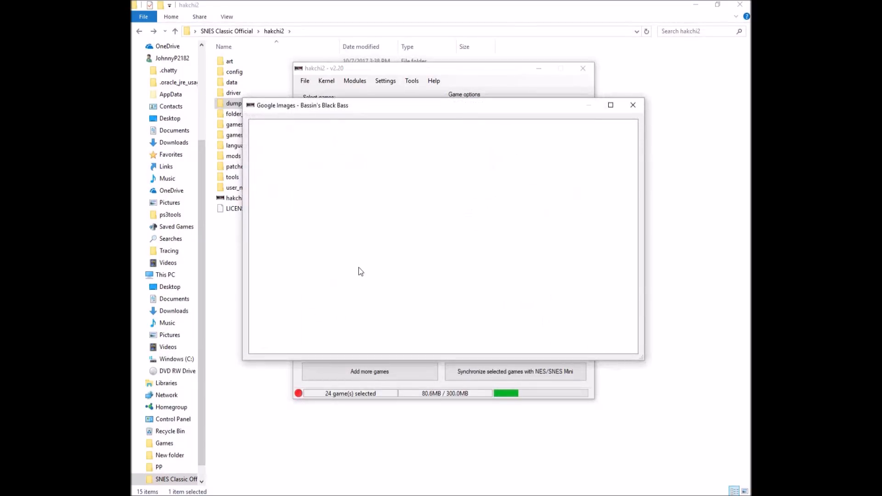
click(632, 105)
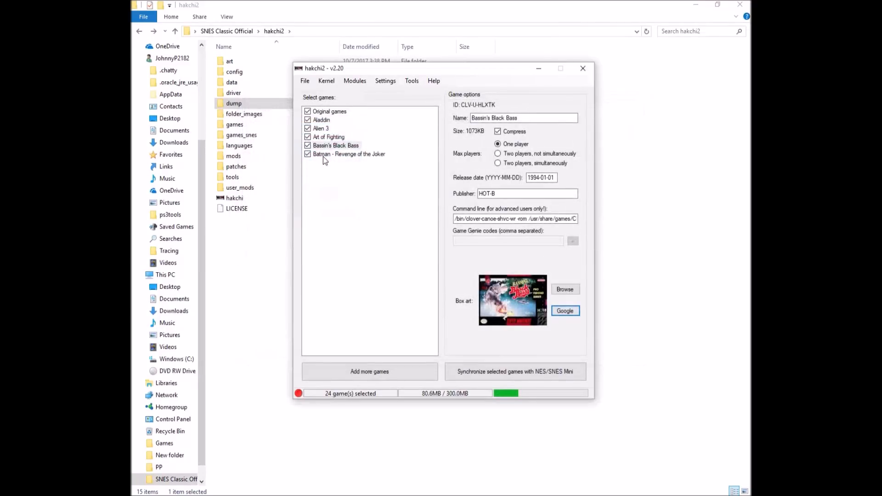
click(565, 311)
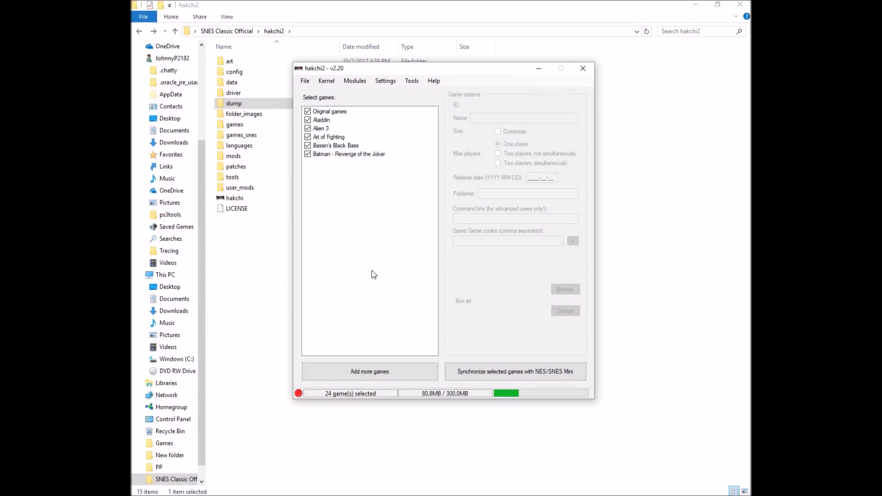
mouse_move(380, 262)
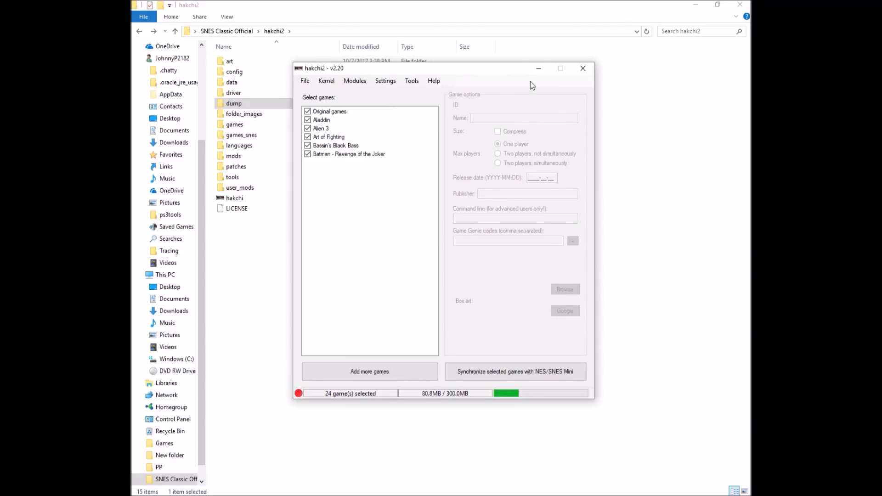
mouse_move(382, 216)
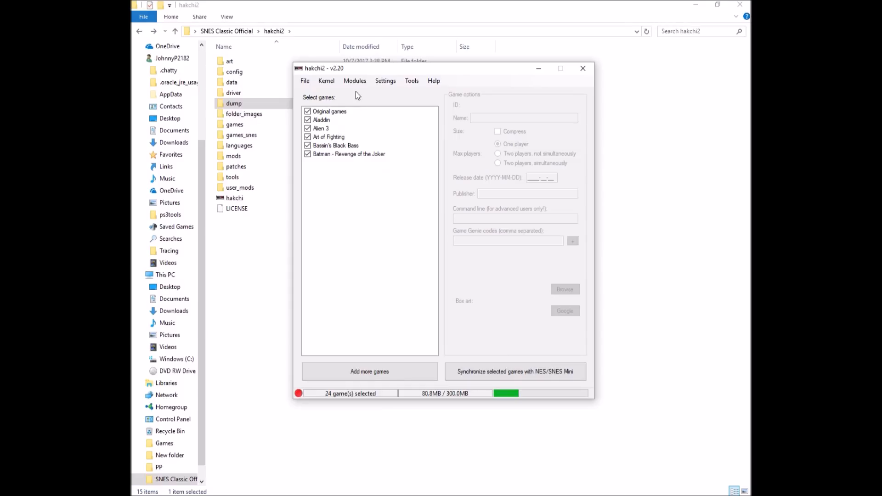
Bring up the extra modules installer and select the retroarch.hmod file
click(354, 81)
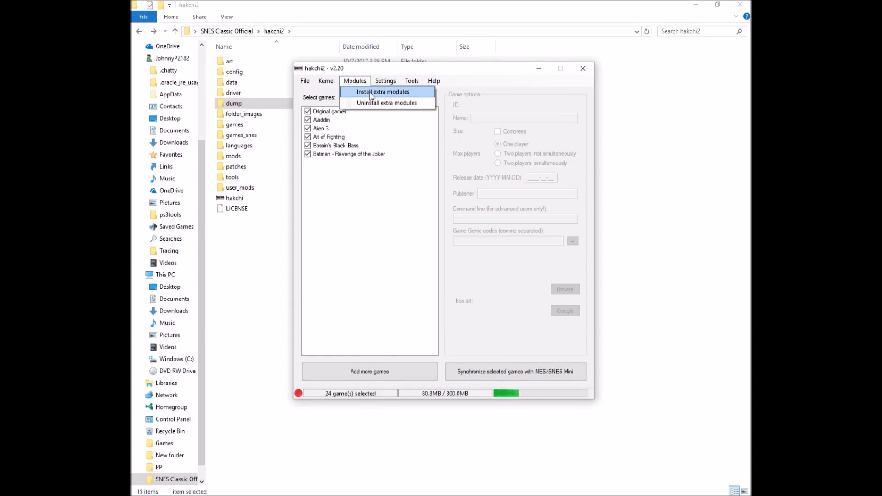
click(382, 92)
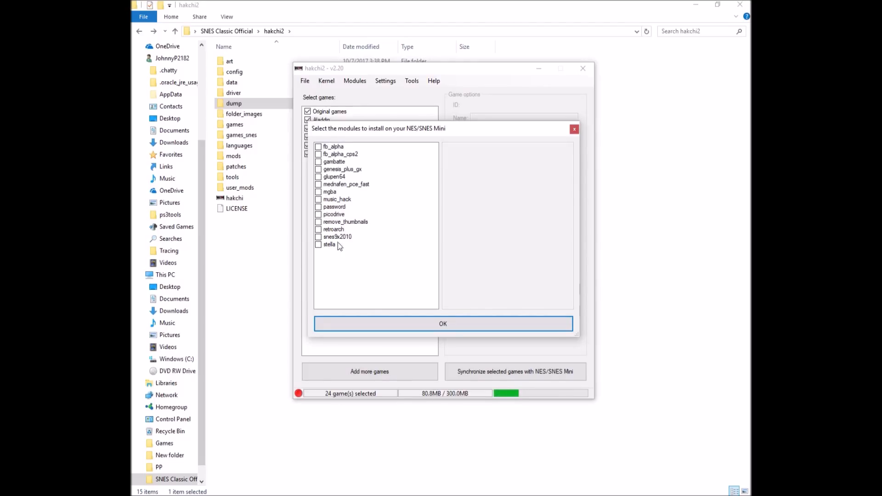
mouse_move(344, 264)
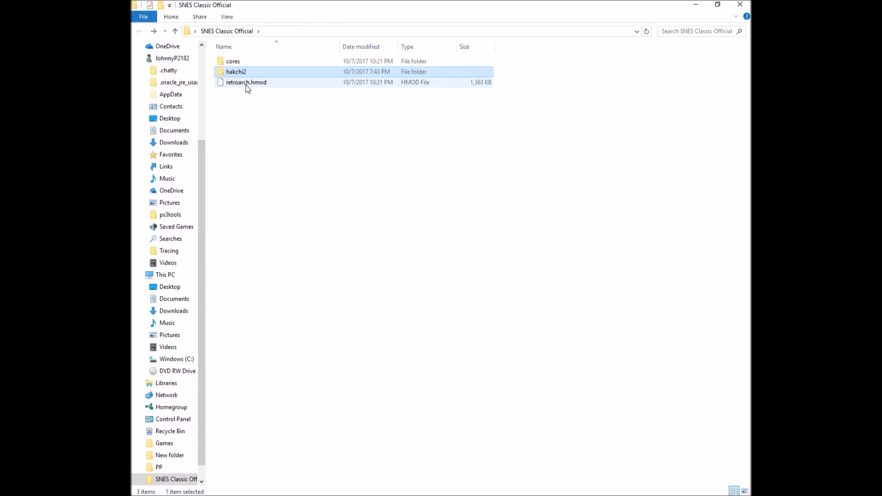
click(236, 72)
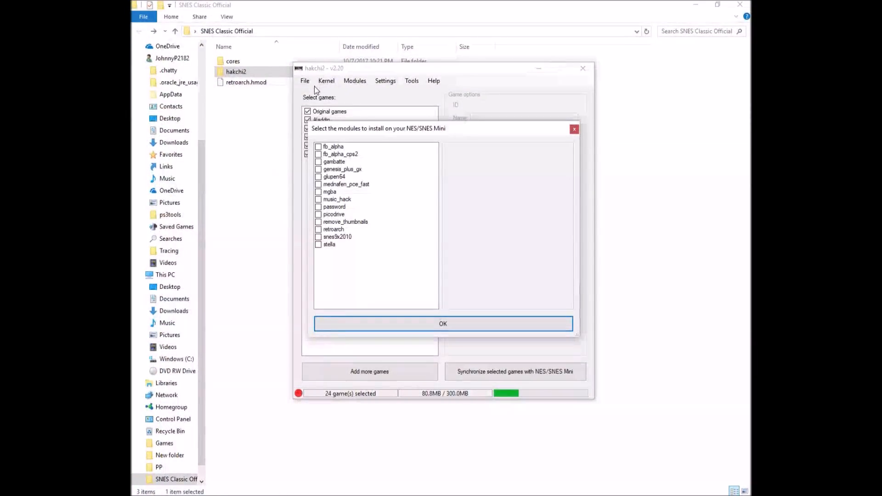
click(247, 82)
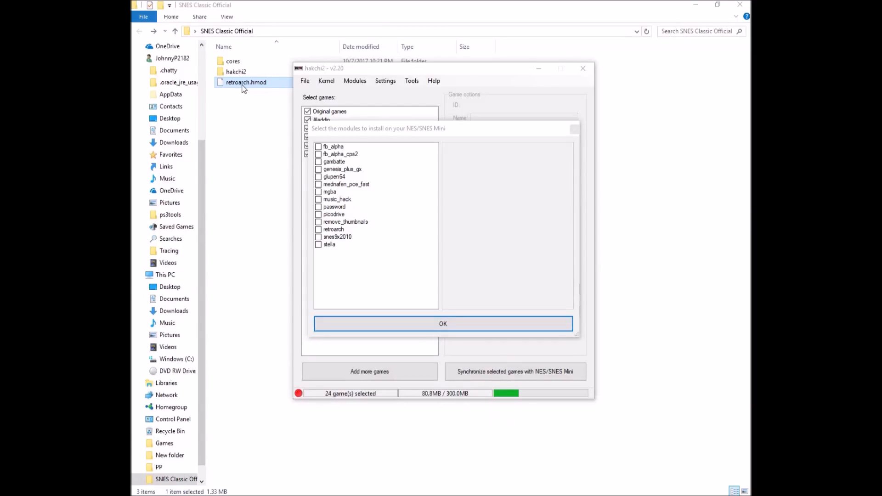
Tick the retroarch module, view its description and confirm installation
click(319, 228)
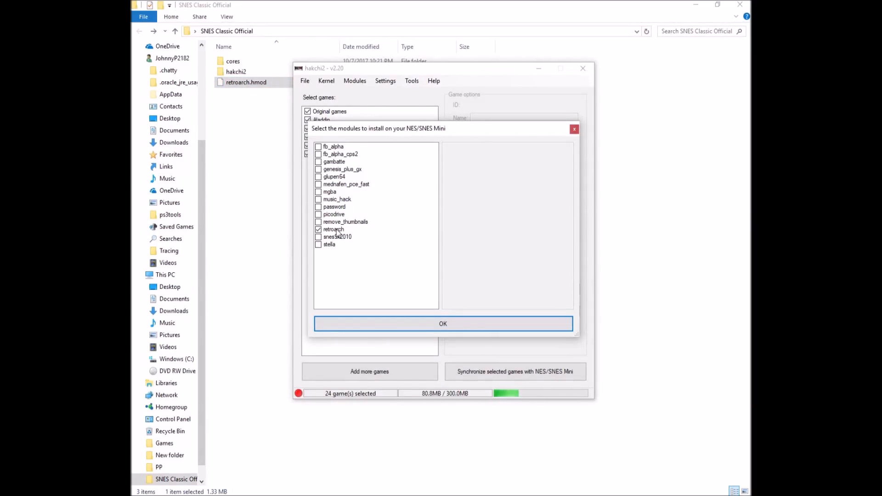
click(332, 229)
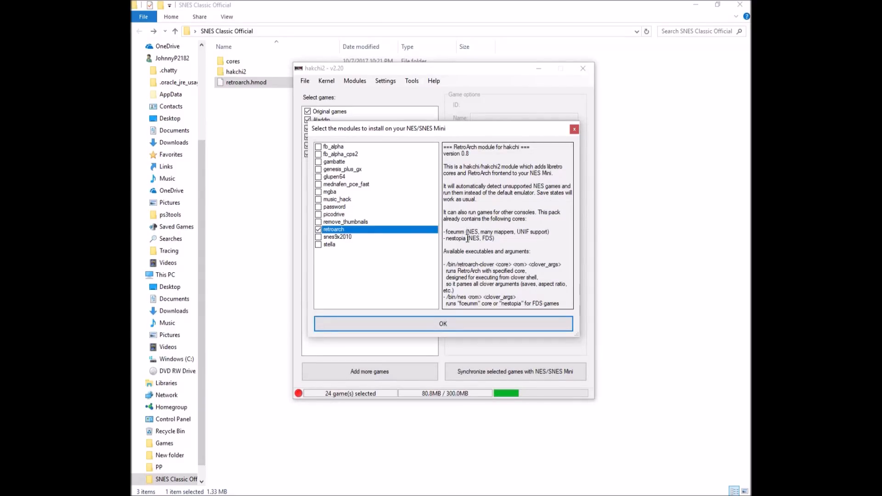
mouse_move(478, 302)
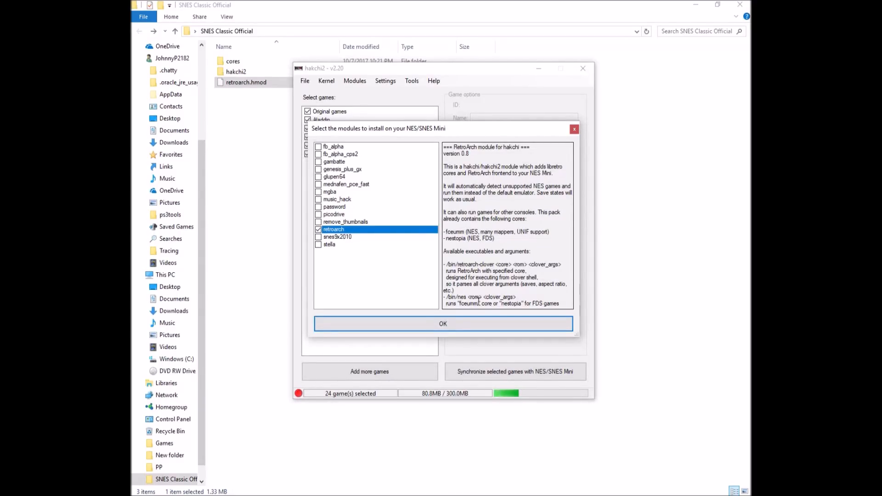
click(443, 323)
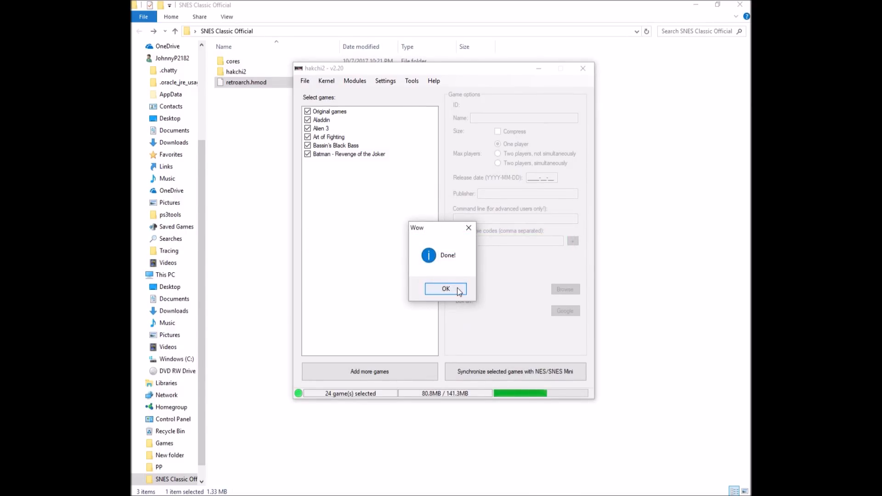
Dismiss the module installation Done notice to return to the 24-game list
click(444, 288)
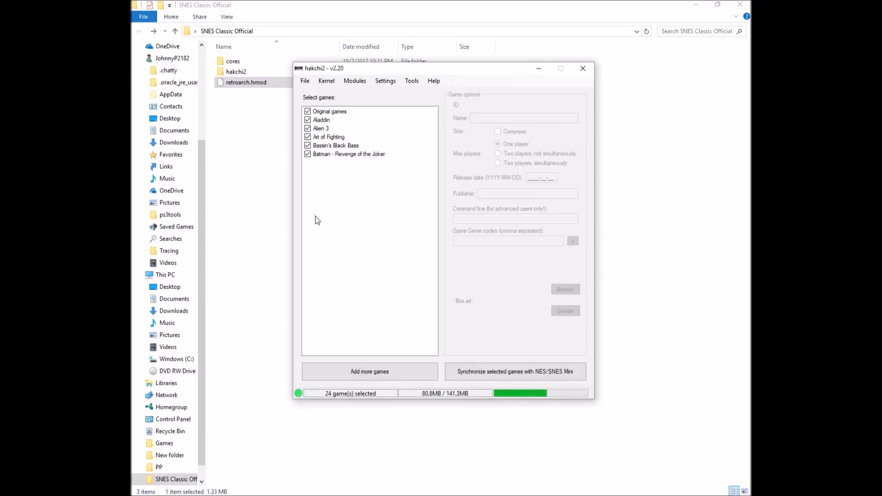
mouse_move(375, 199)
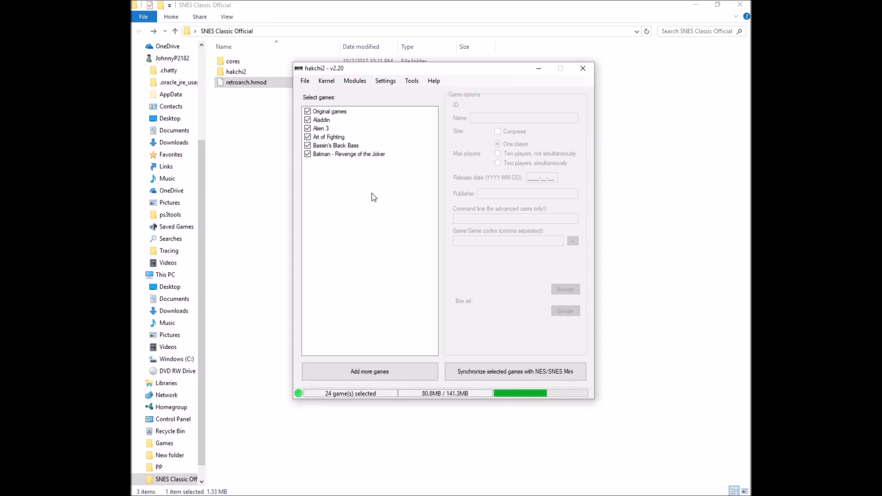
Show the Settings list to verify SNES Classic Mini is the ticked console type
click(385, 81)
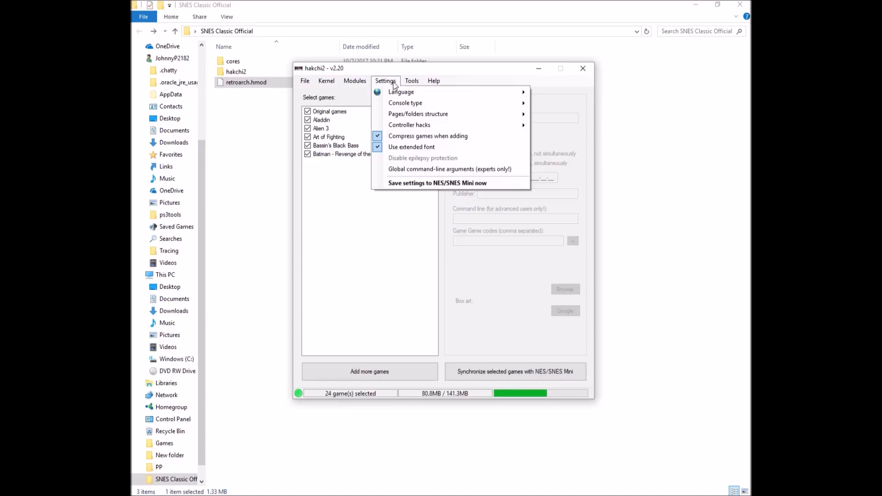
mouse_move(405, 103)
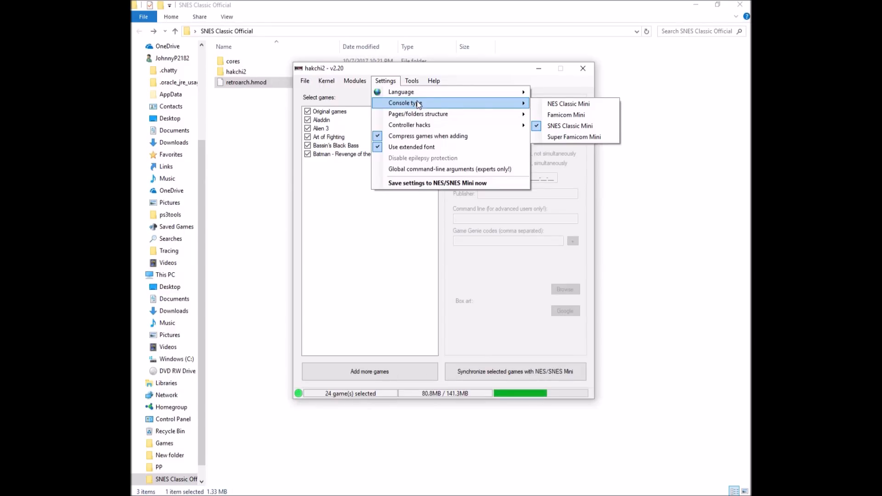
mouse_move(569, 125)
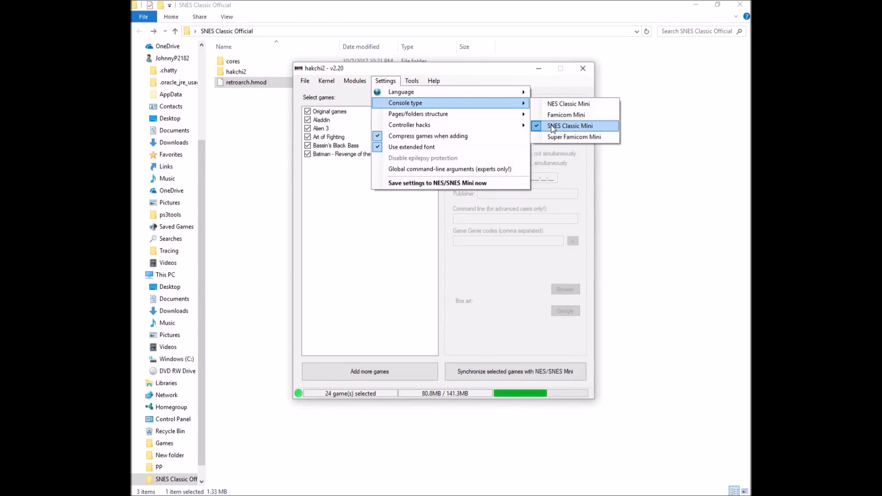
mouse_move(573, 137)
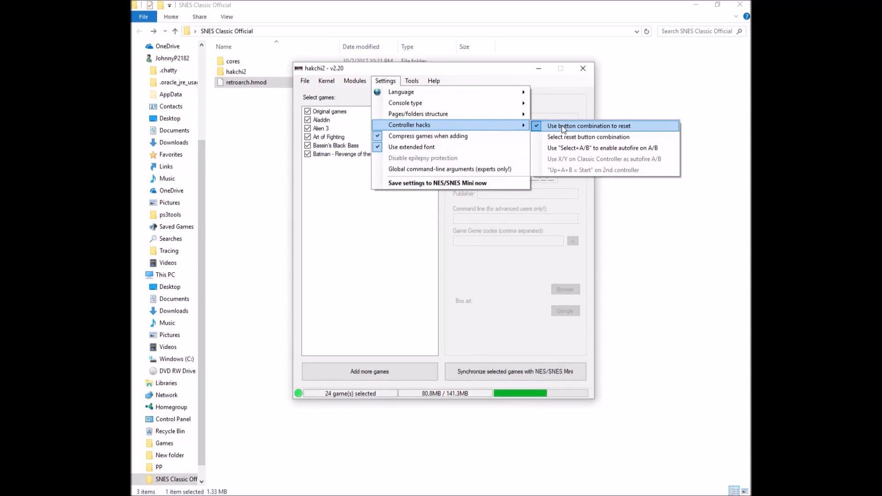
mouse_move(588, 137)
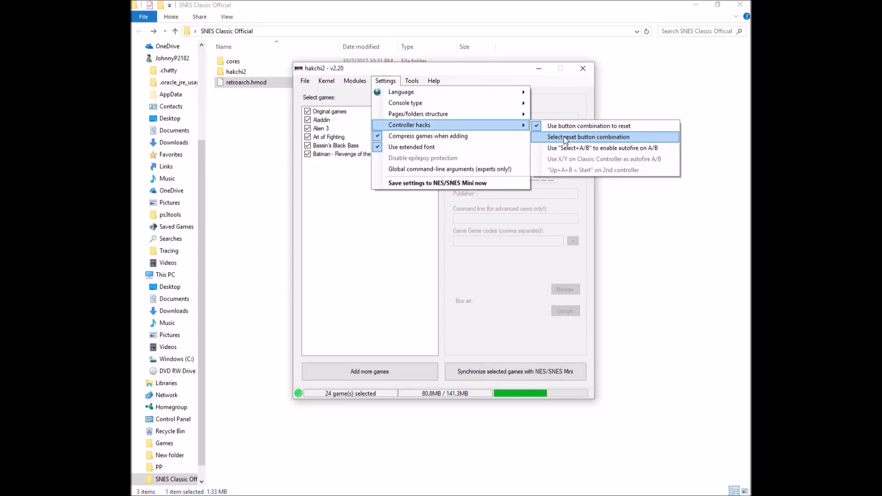
Pick the controller buttons for the reset combination and confirm with OK
click(587, 137)
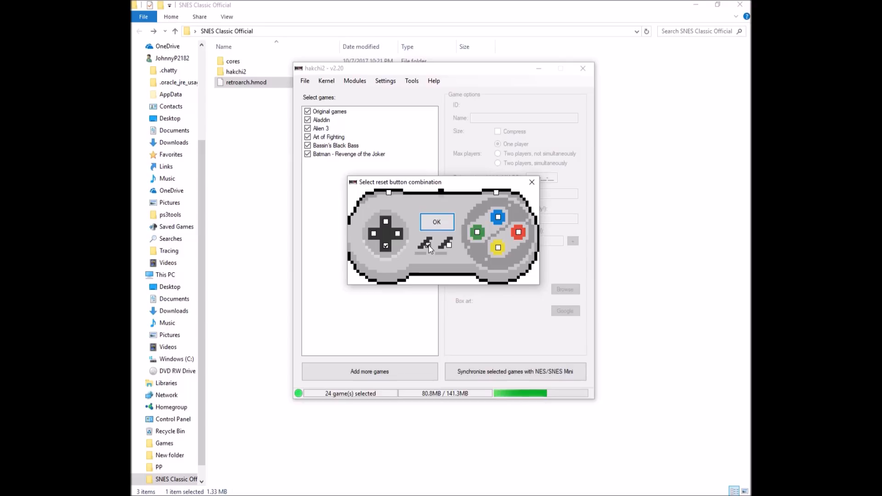
mouse_move(420, 208)
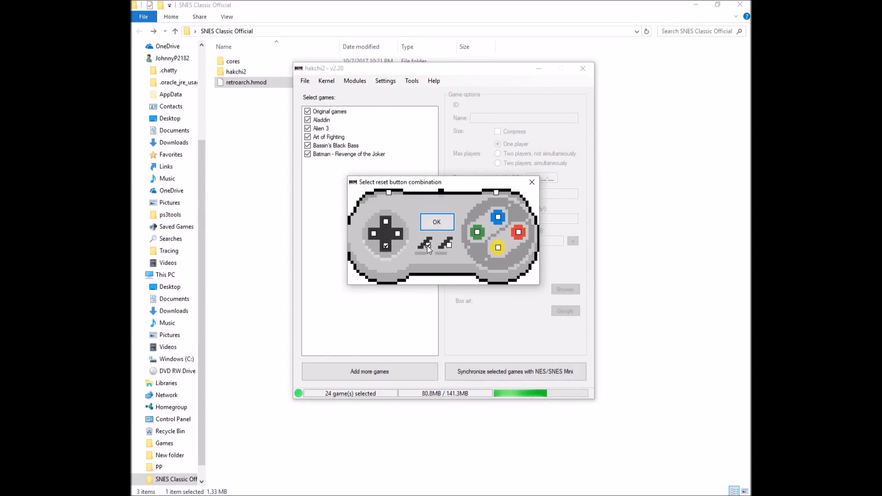
click(436, 222)
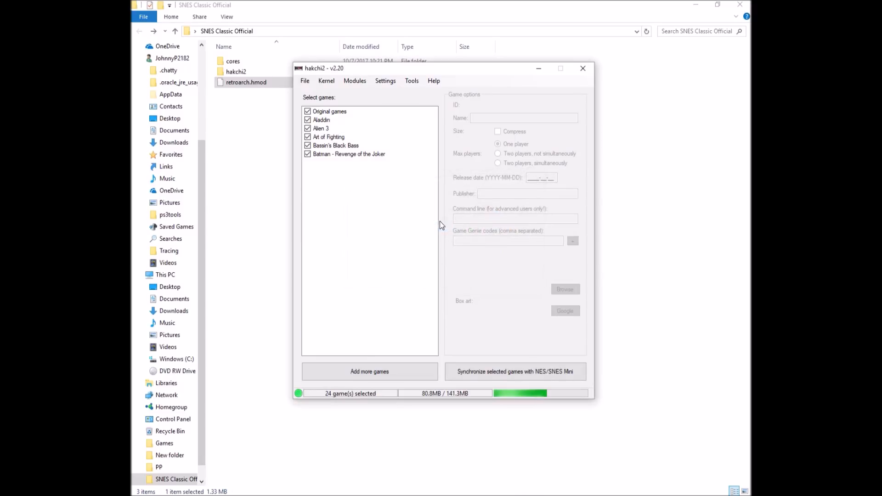
click(385, 81)
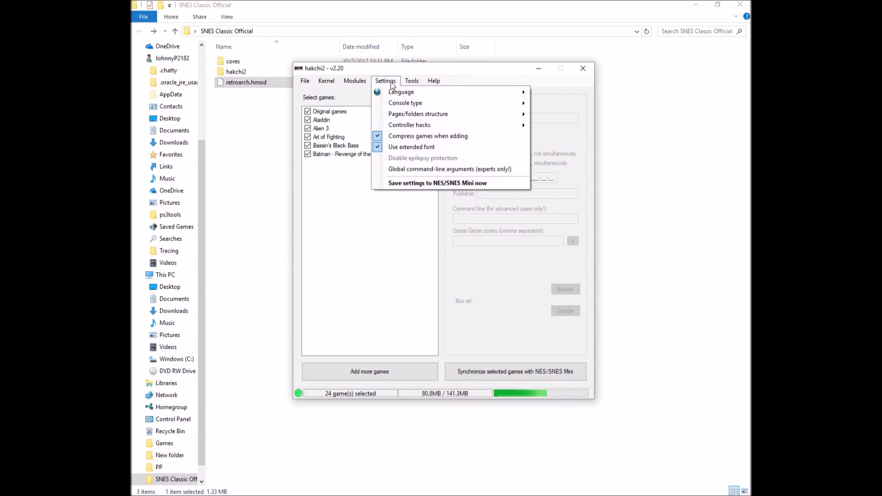
mouse_move(418, 114)
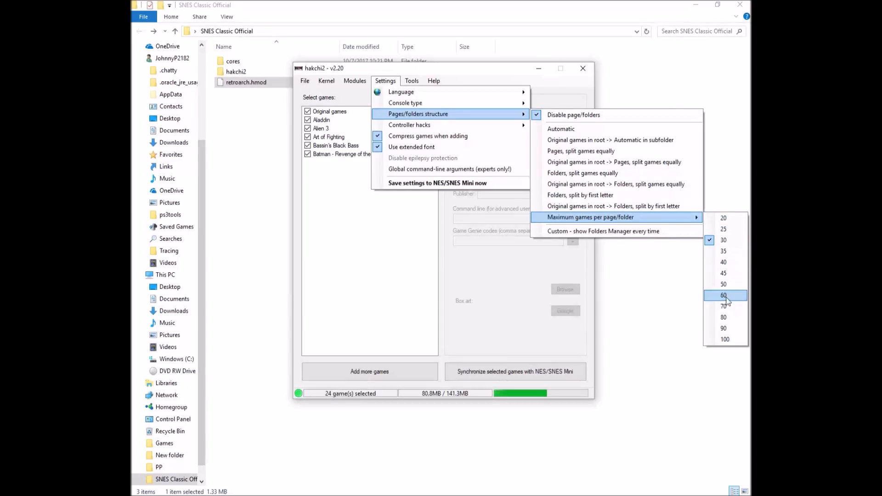
mouse_move(731, 339)
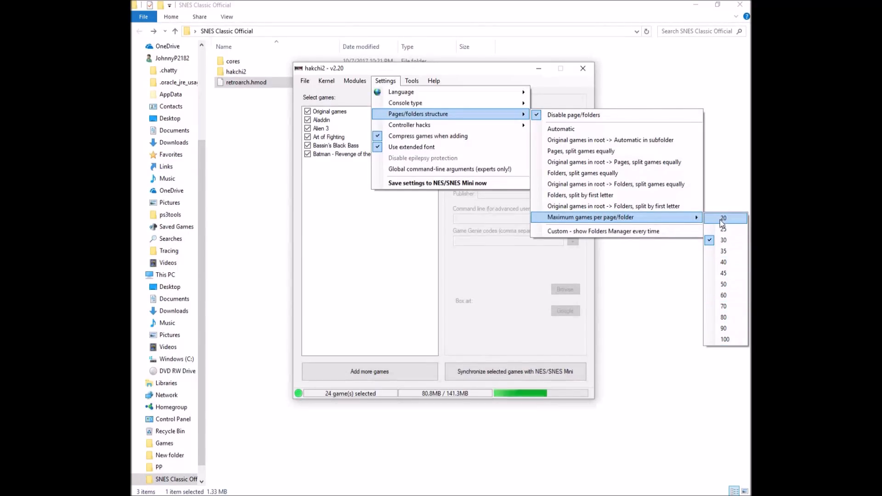
mouse_move(724, 283)
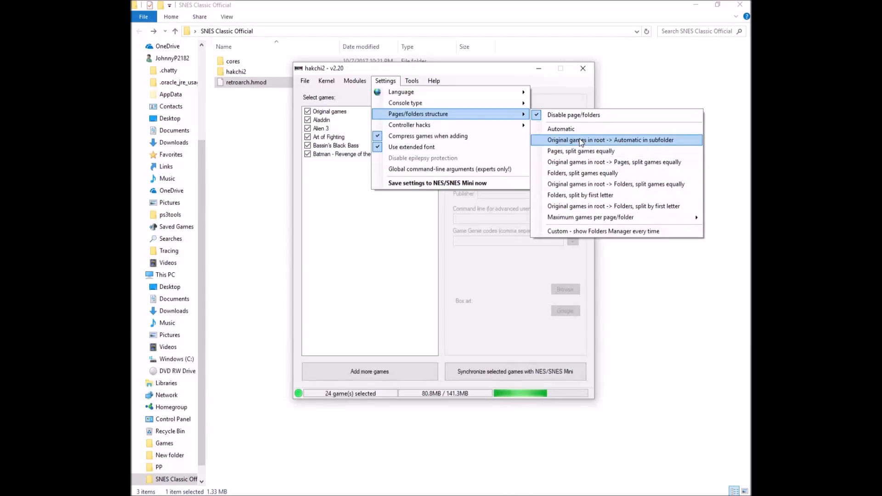
Choose 'Original games in root -> Automatic in subfolder' as the pages/folders structure
click(610, 140)
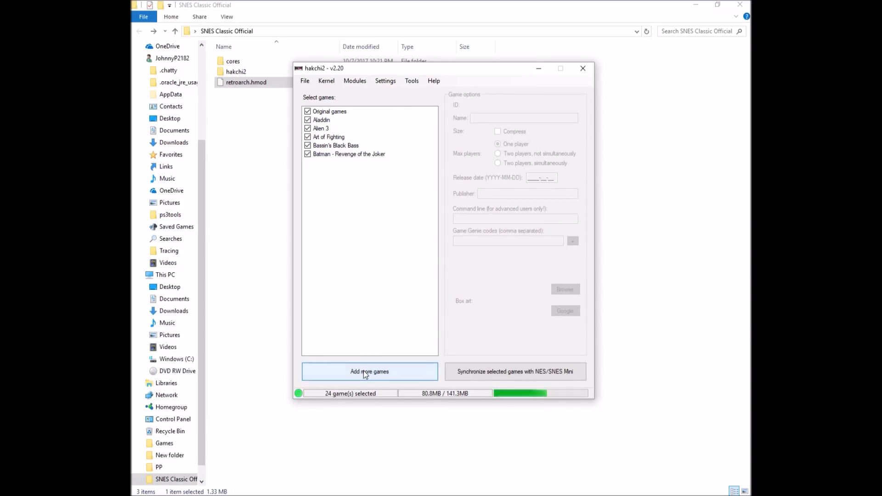
Add 720°, Baseball Stars II and Battletoads from Emulators > NES Emu > Roms, accepting the Battletoads patch
click(369, 371)
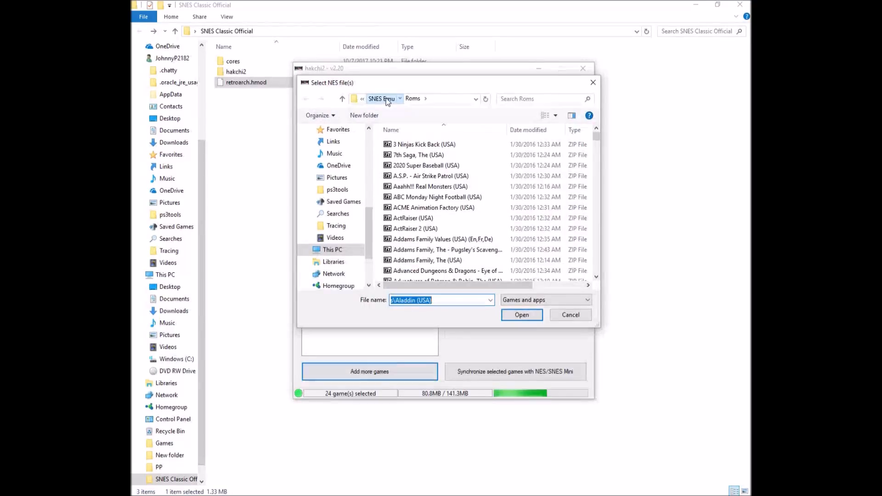
click(382, 98)
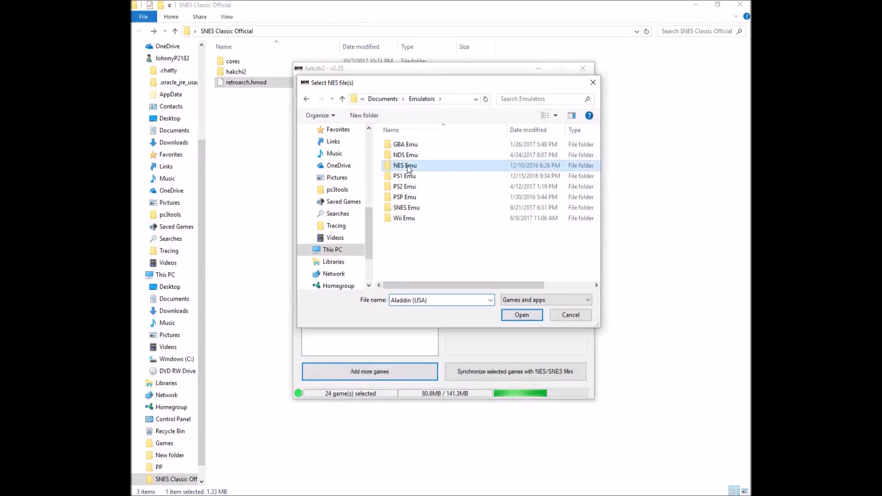
double_click(404, 164)
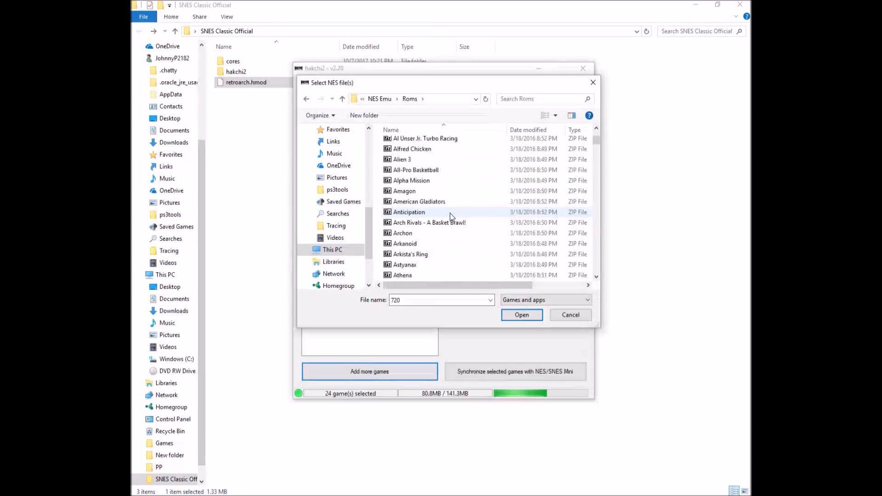
scroll(down, 3)
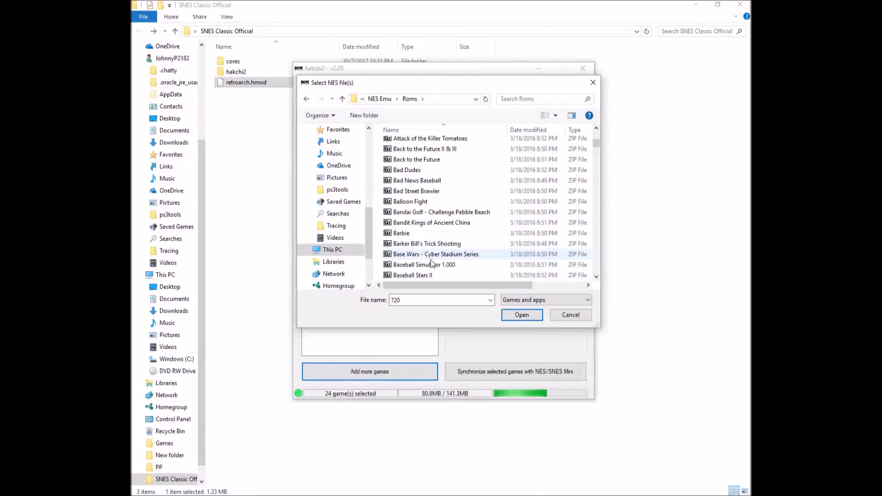
click(415, 275)
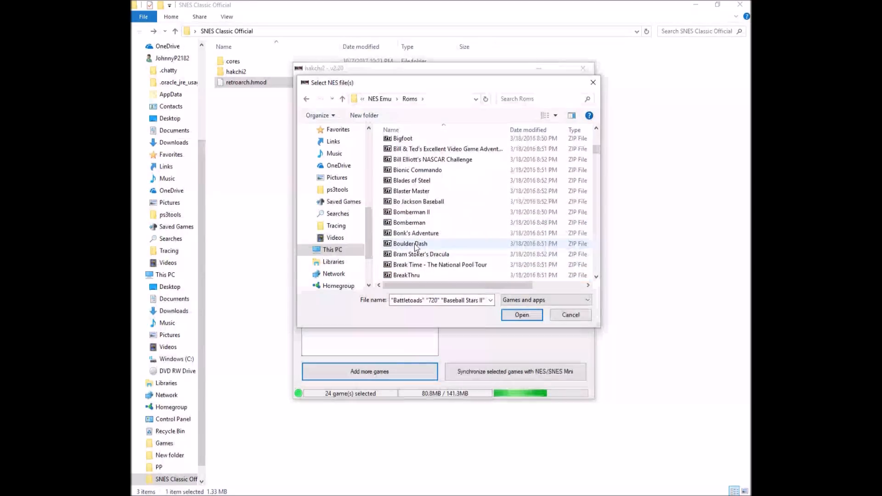
click(521, 314)
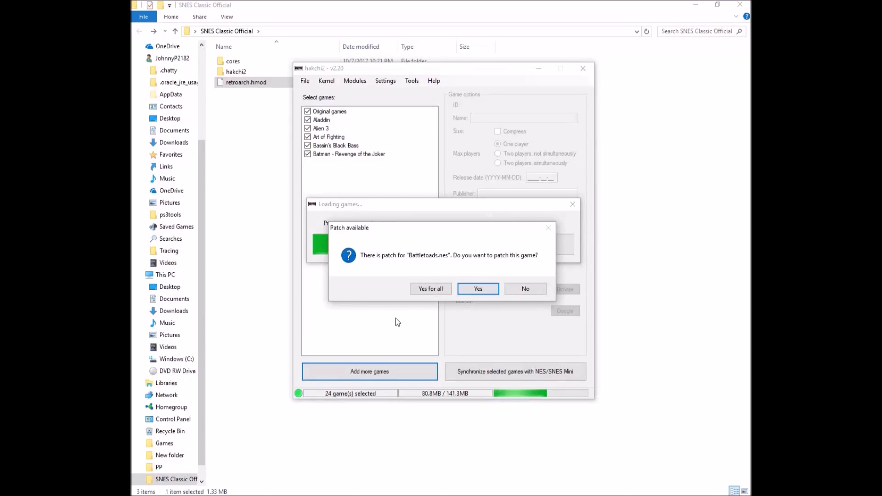
click(476, 288)
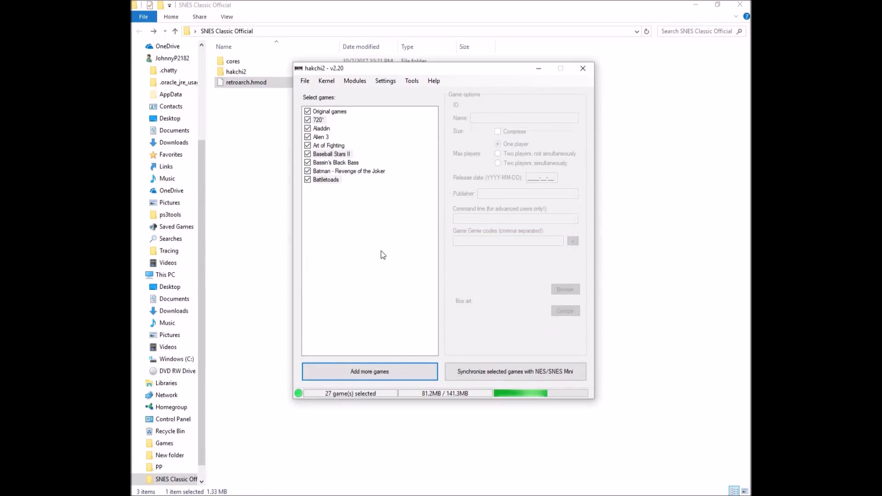
Fetch Google box art for Battletoads so it replaces the placeholder cartridge
click(331, 153)
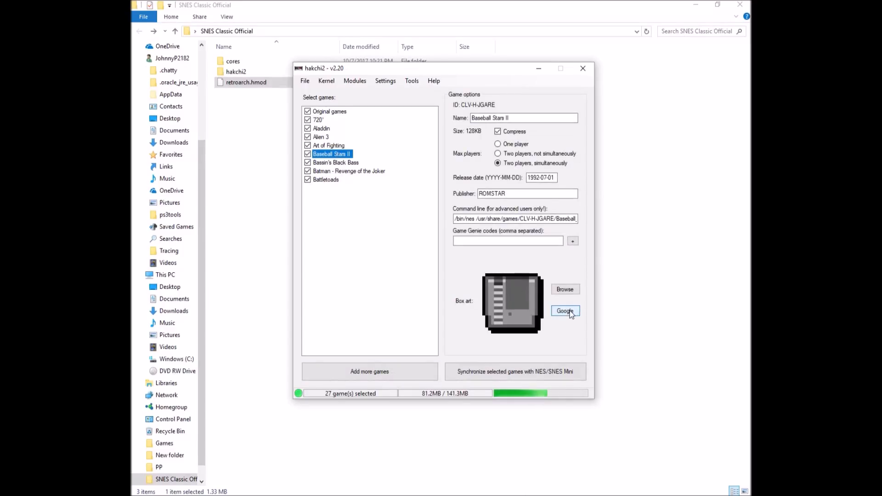
click(565, 312)
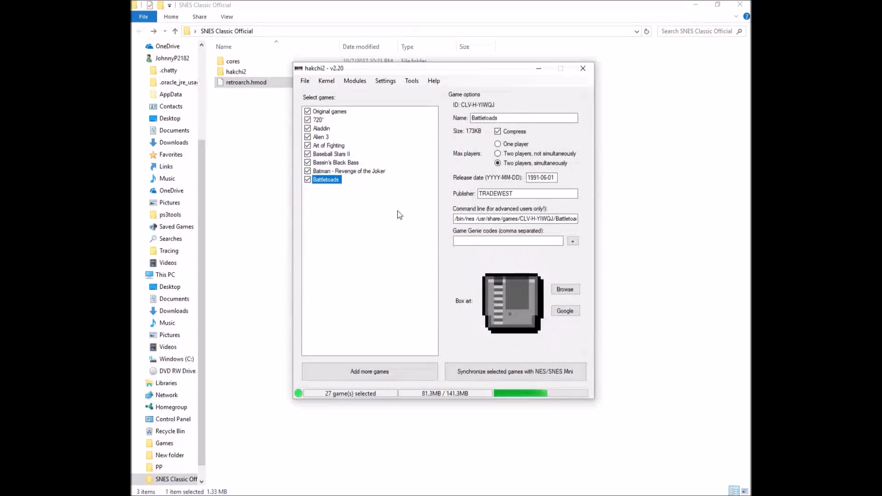
click(565, 310)
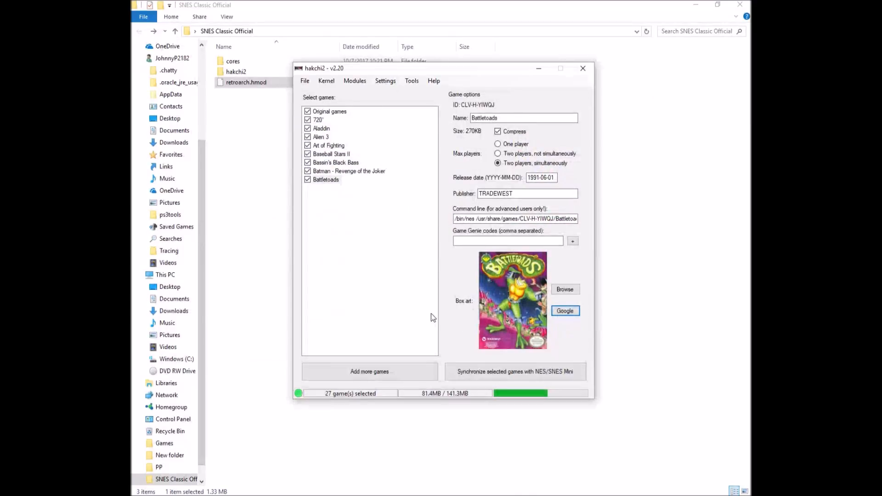
Give 720° its matching cover from the Google Images results
click(320, 119)
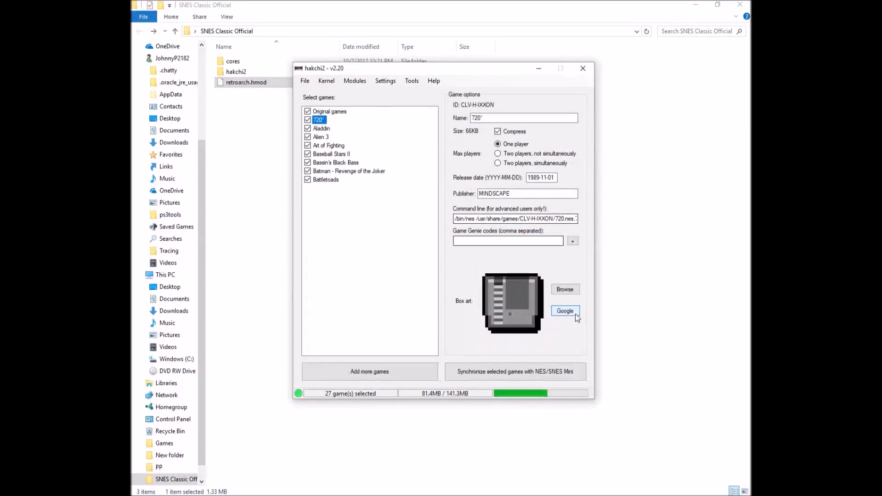
click(564, 311)
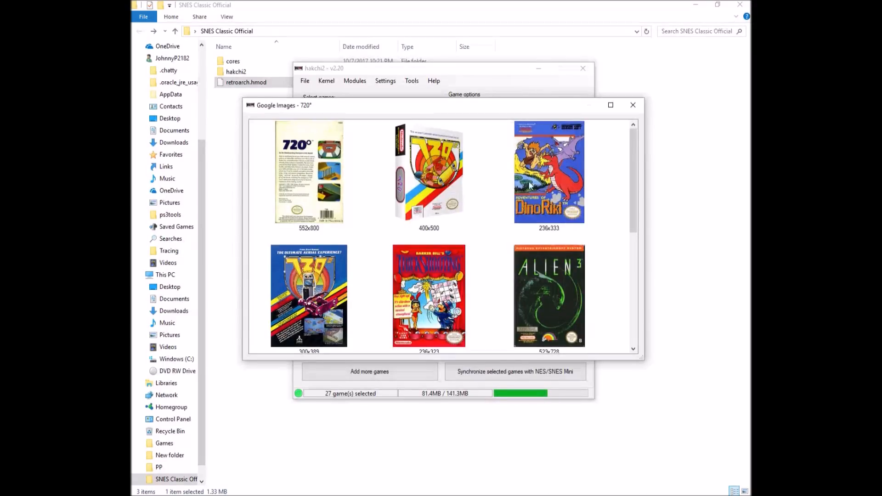
click(308, 296)
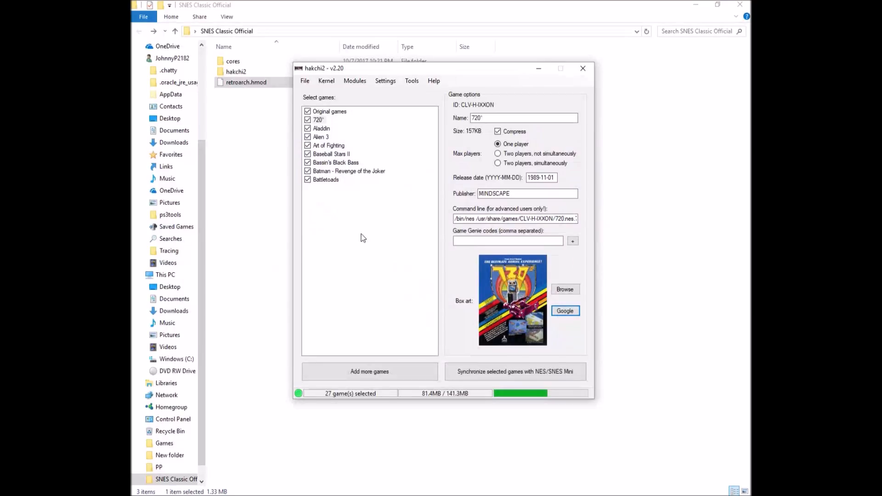
mouse_move(347, 239)
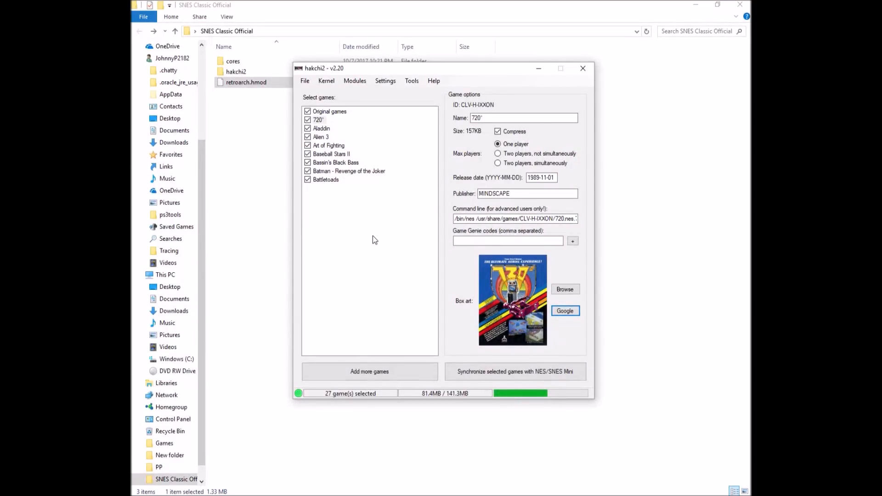
mouse_move(346, 190)
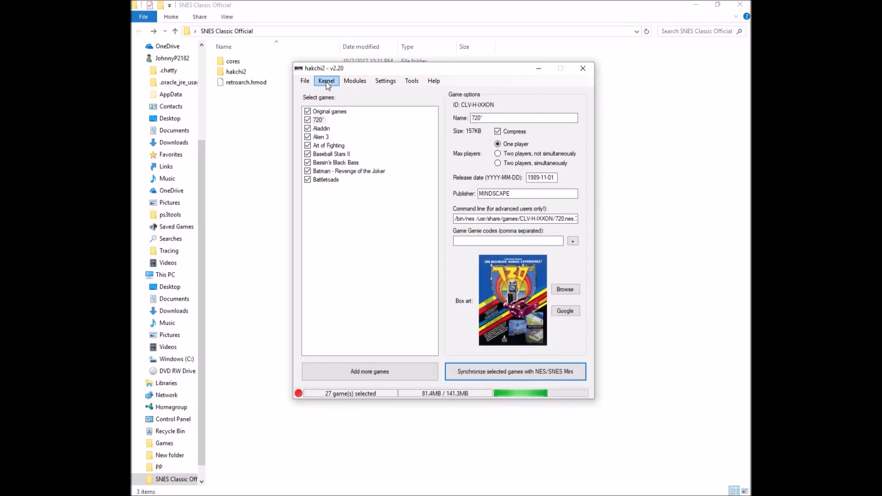
Flash the custom kernel via Kernel > Flash custom kernel, confirm Yes, and dismiss the completion message
click(326, 81)
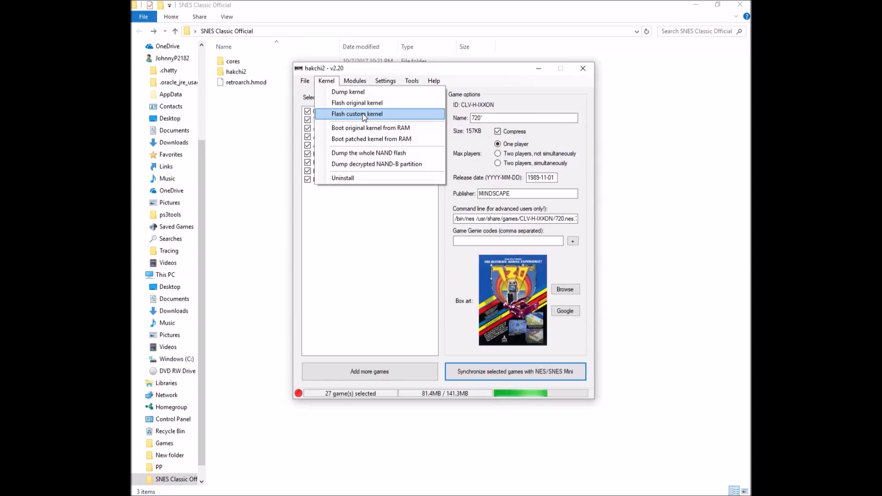
click(356, 113)
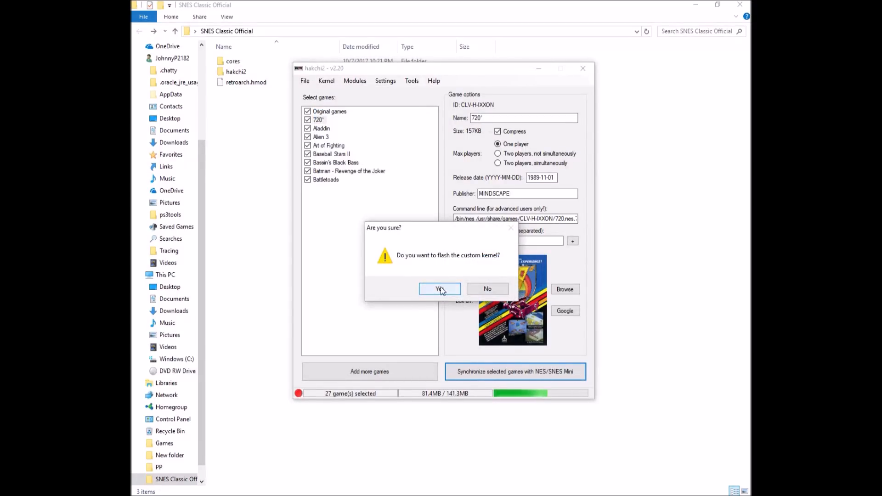
click(439, 288)
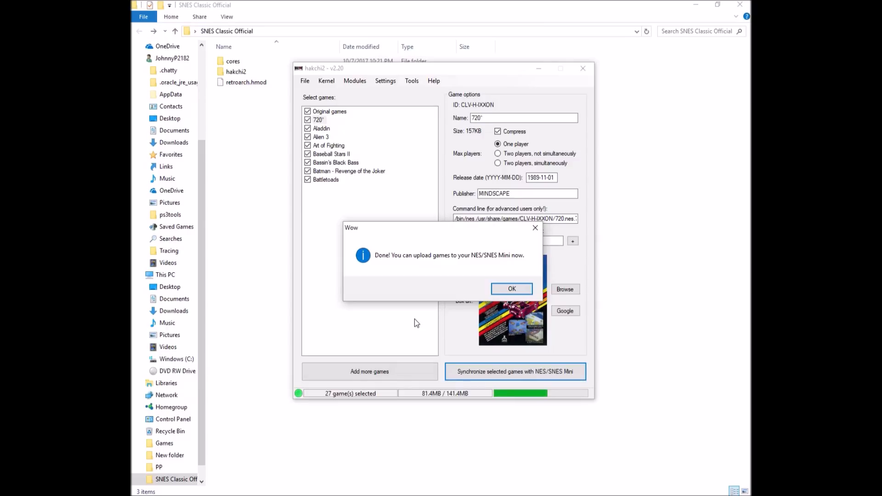
mouse_move(429, 275)
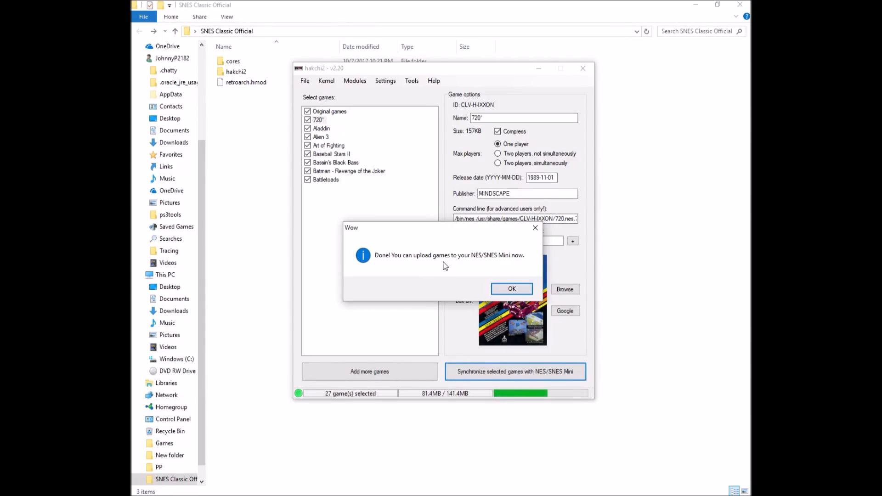
click(511, 289)
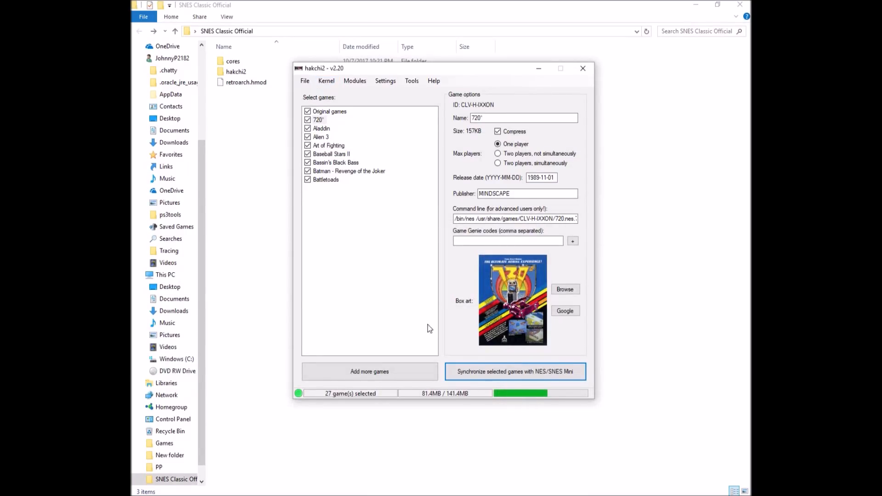
Synchronize the 27 selected games to the SNES Mini and return to the main game list
click(514, 371)
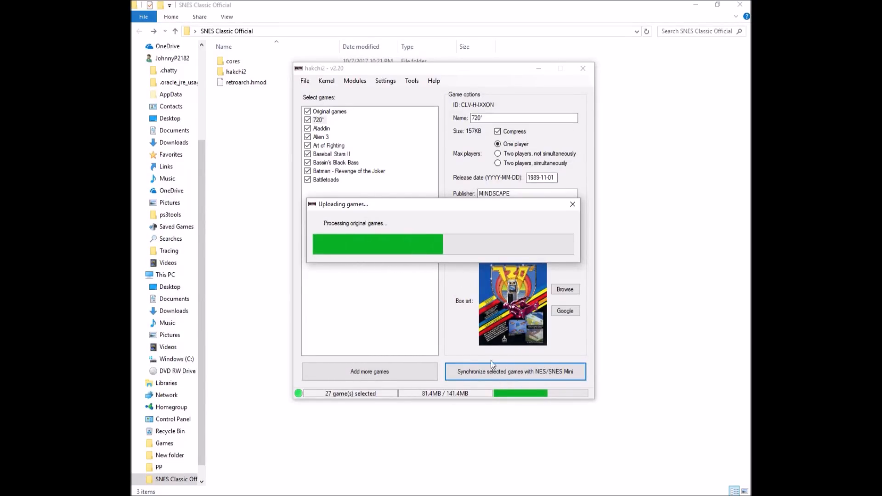
mouse_move(378, 293)
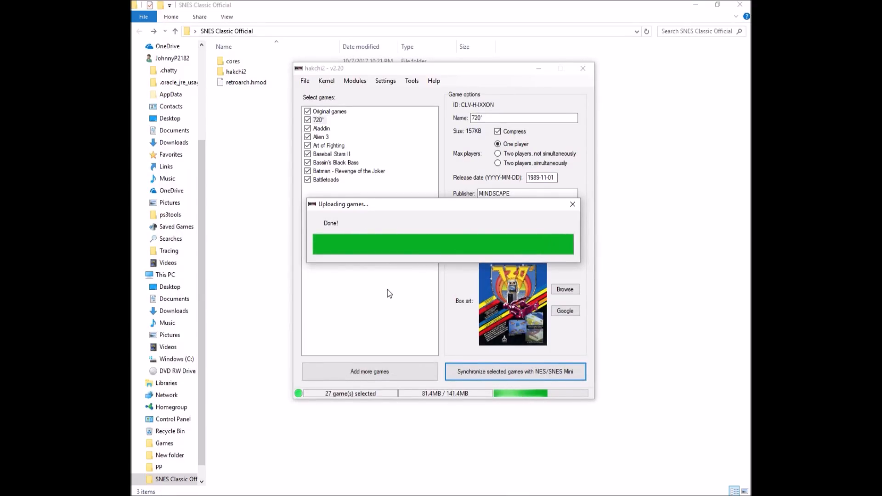
click(384, 81)
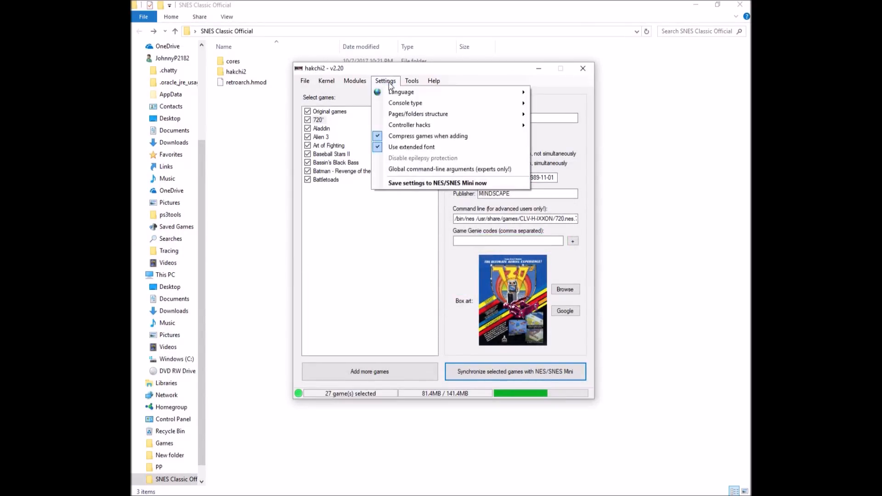
click(426, 186)
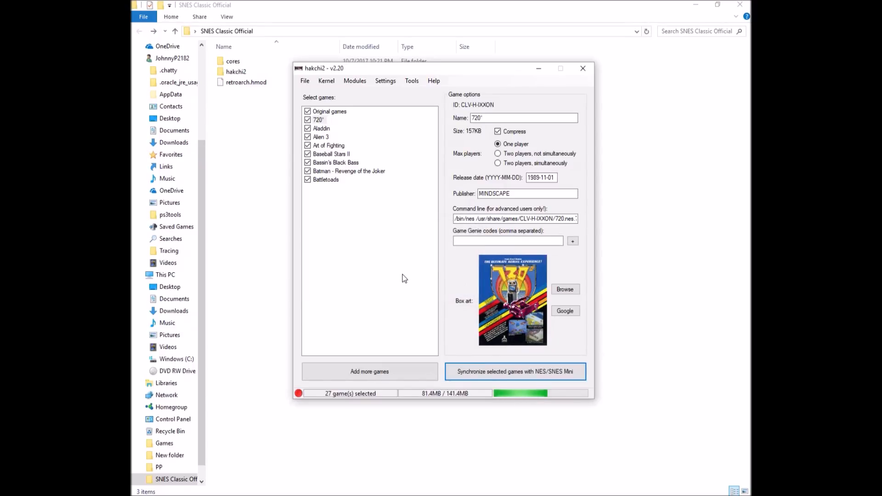
mouse_move(394, 275)
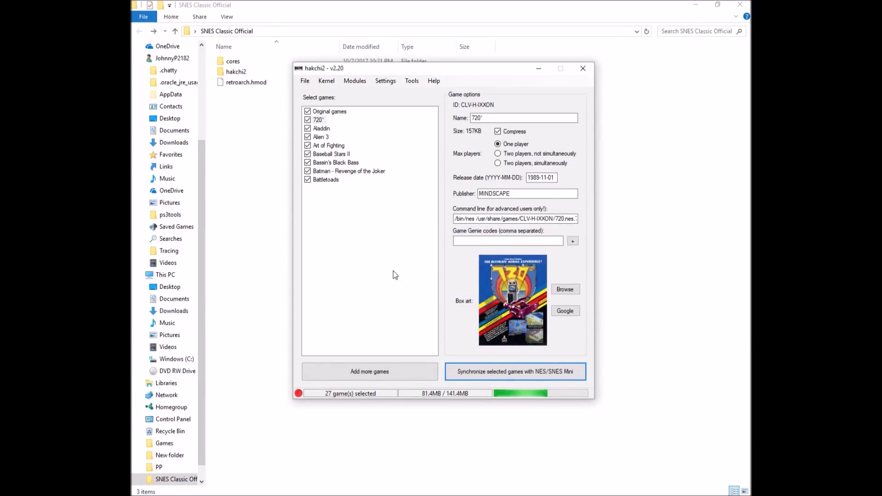
mouse_move(322, 460)
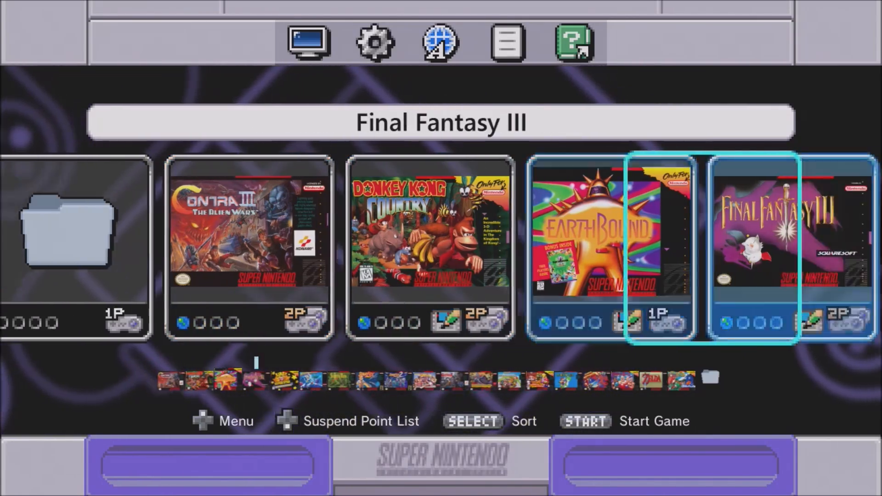
Scroll the console carousel through the added games folder and back past EarthBound
scroll(right, 3)
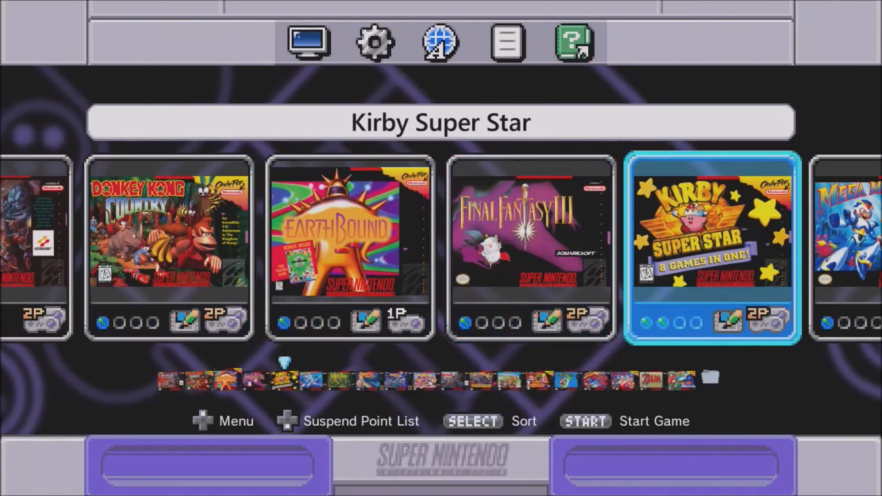
key(left)
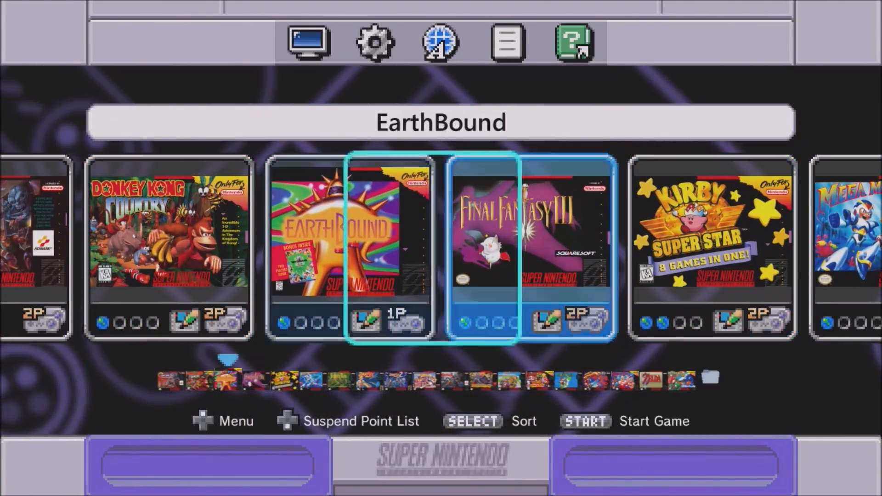
scroll(left, 3)
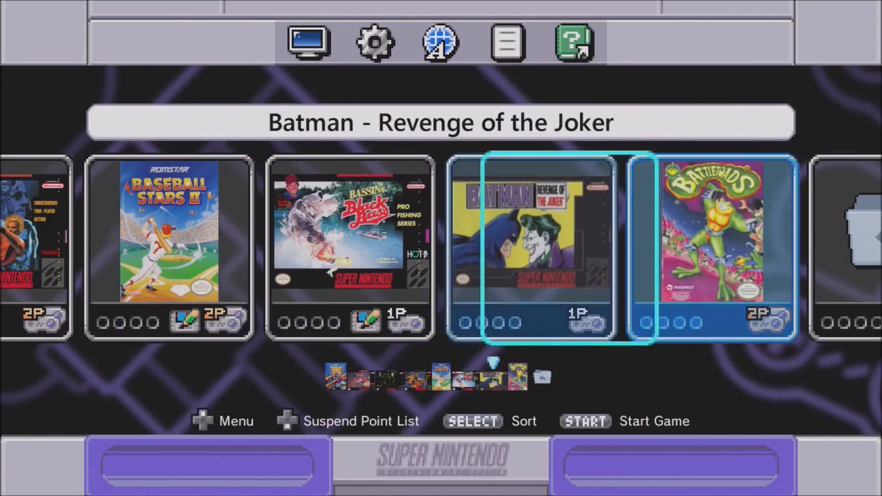
Scroll left to the added games Alien 3, Art of Fighting and Baseball Stars II with the new suspend-point thumbnail
scroll(left, 3)
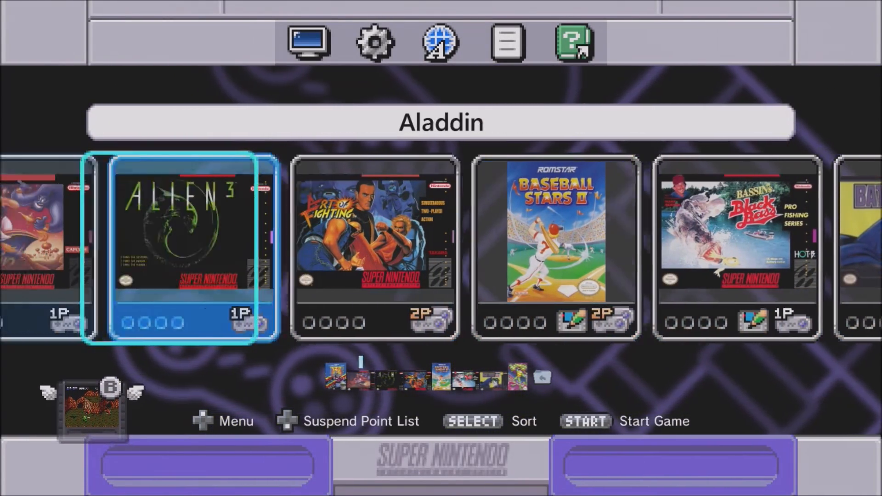
Move right toward Bassin's Black Bass, then scroll left out of the folder to the main carousel
key(Right)
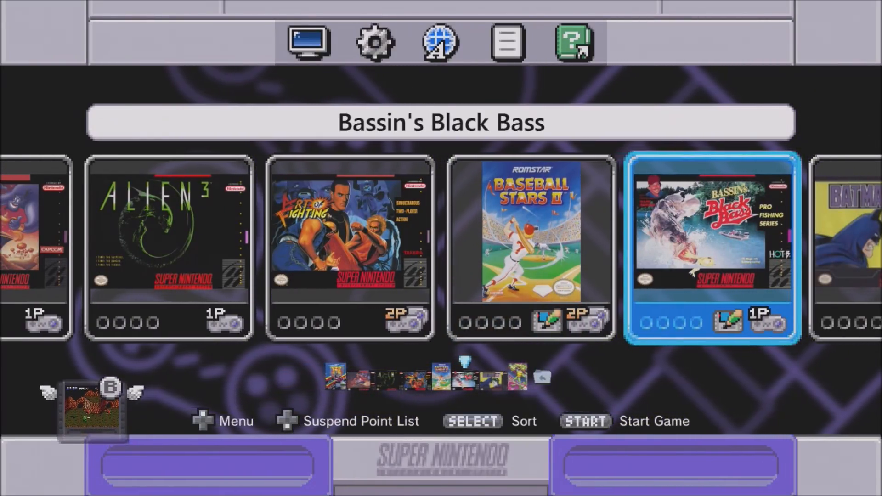
scroll(right, 3)
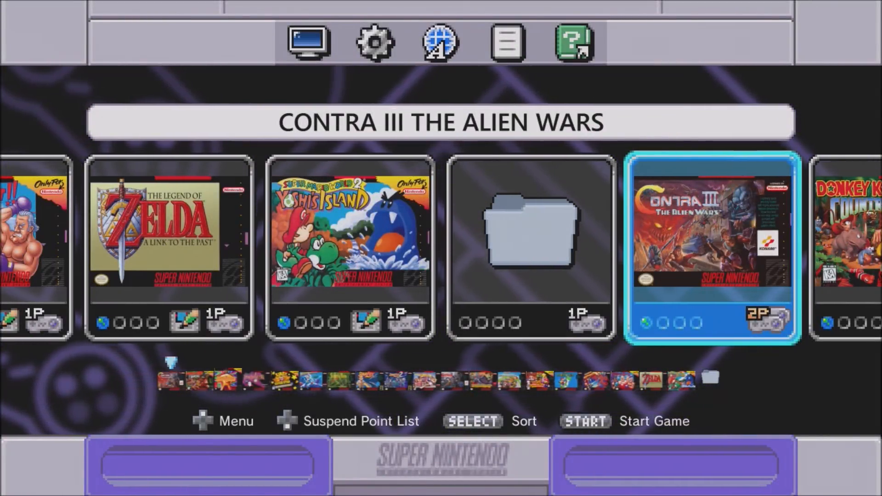
scroll(left, 3)
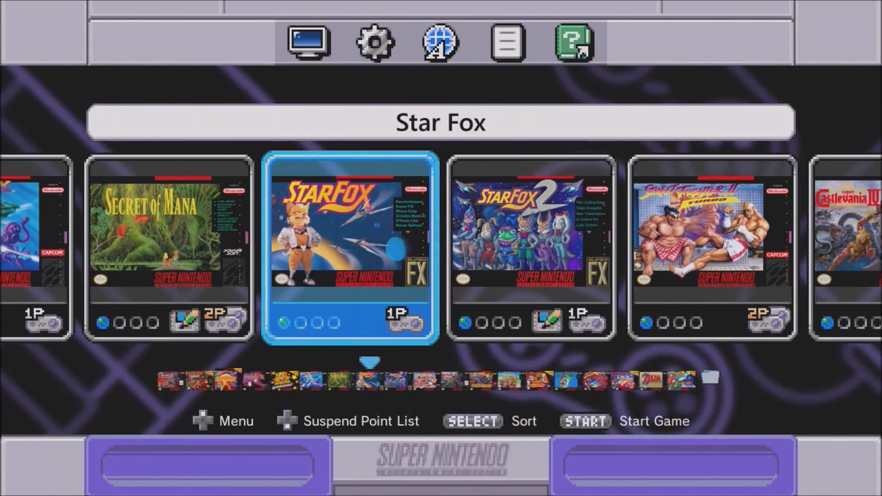
View Star Fox 2's saved suspend point list and close it with B
key(Left)
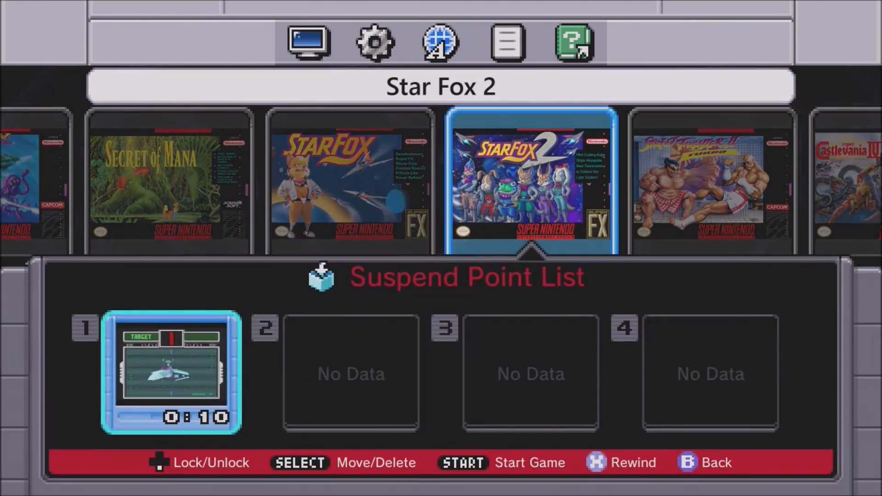
key(b)
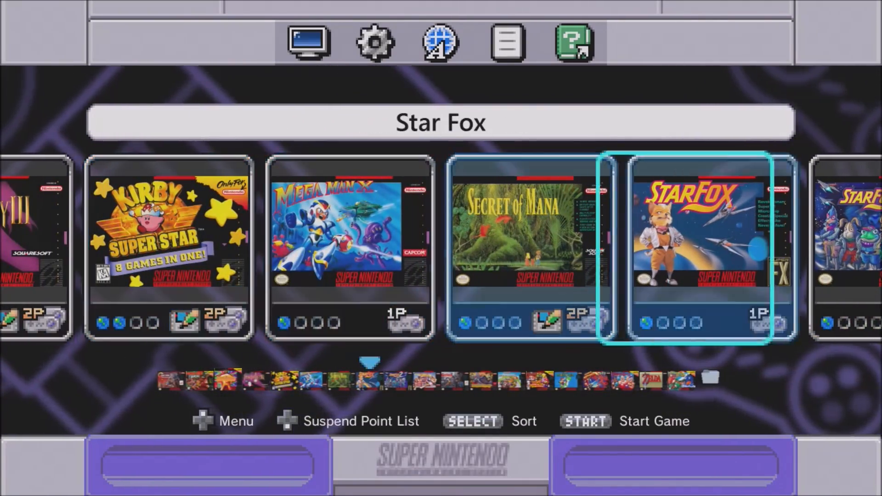